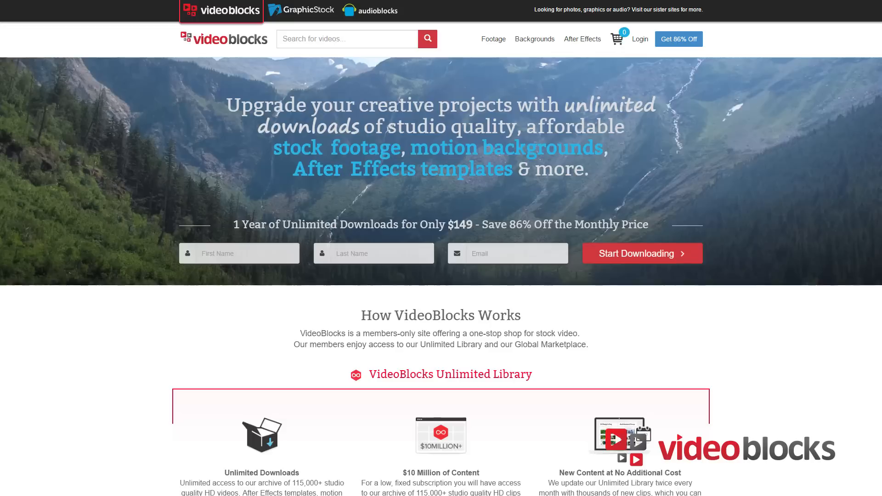
Create an empty Comp 1 by accepting the Composition Settings.
{"action": "scroll", "scroll_direction": "down", "scroll_amount": 3}
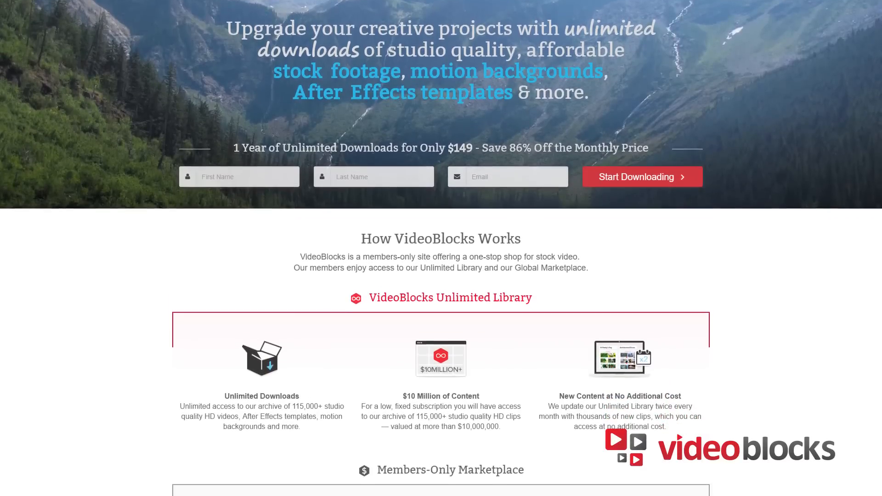
{"action": "scroll", "scroll_direction": "down", "scroll_amount": 3}
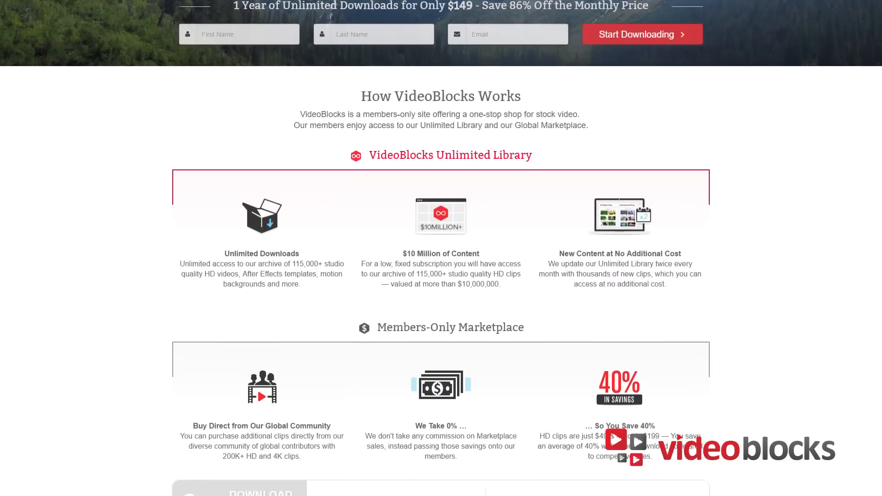
{"action": "scroll", "scroll_direction": "down", "scroll_amount": 3}
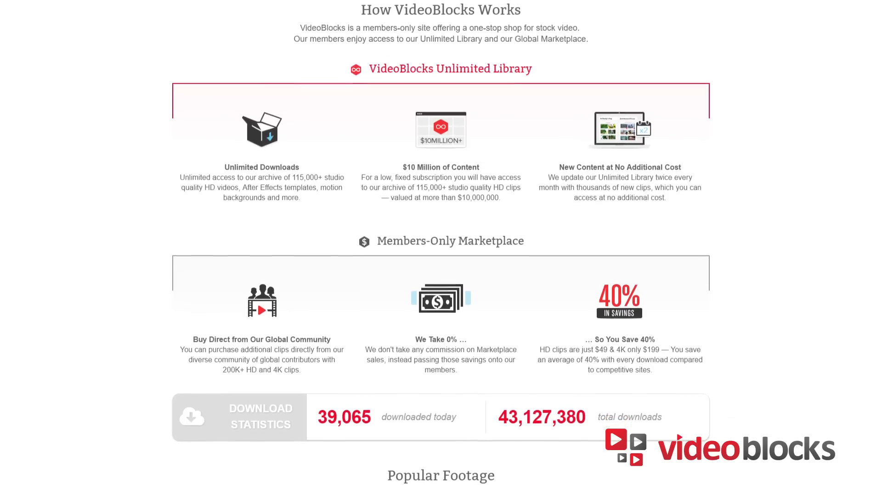
{"action": "left_click", "coordinate": [610, 21]}
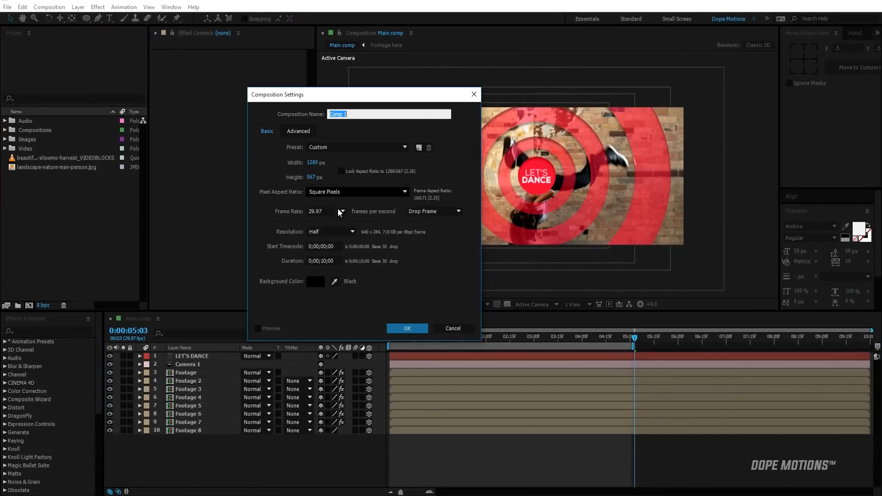
{"action": "left_click", "coordinate": [407, 329]}
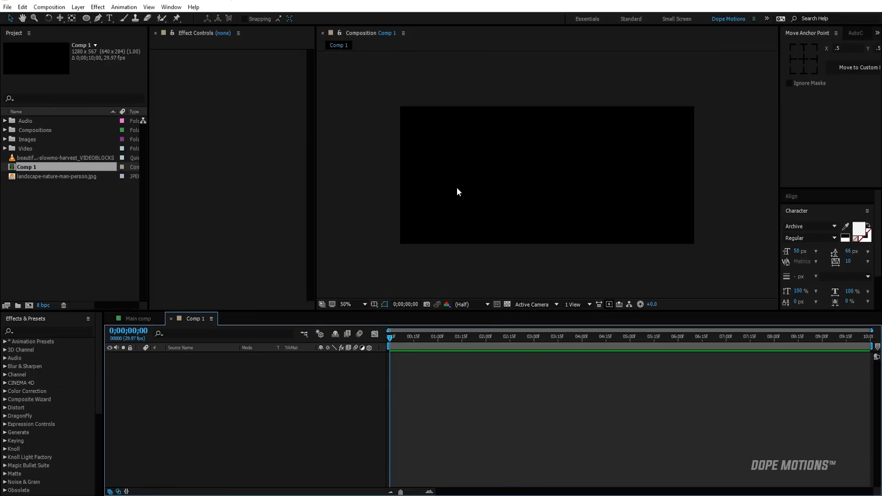
{"action": "mouse_move", "coordinate": [714, 247]}
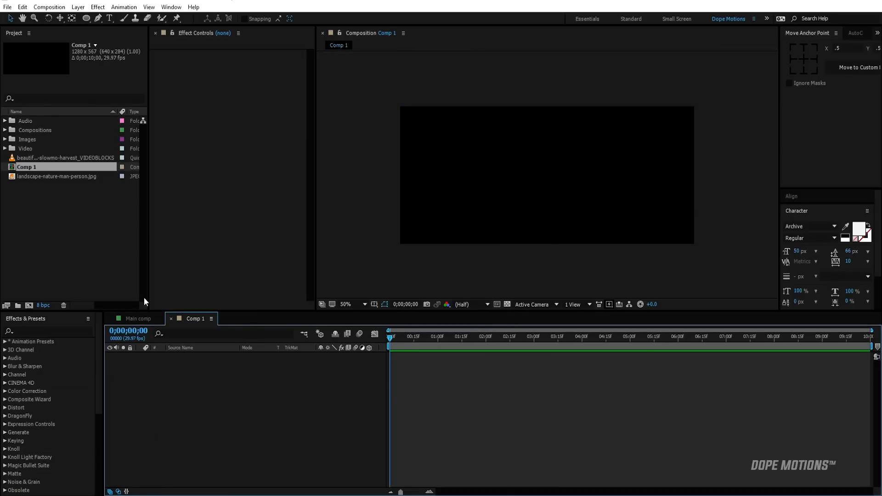
Make a composition from the guitarist landscape photo, name it 'footage' and enter it.
{"action": "left_click", "coordinate": [57, 177]}
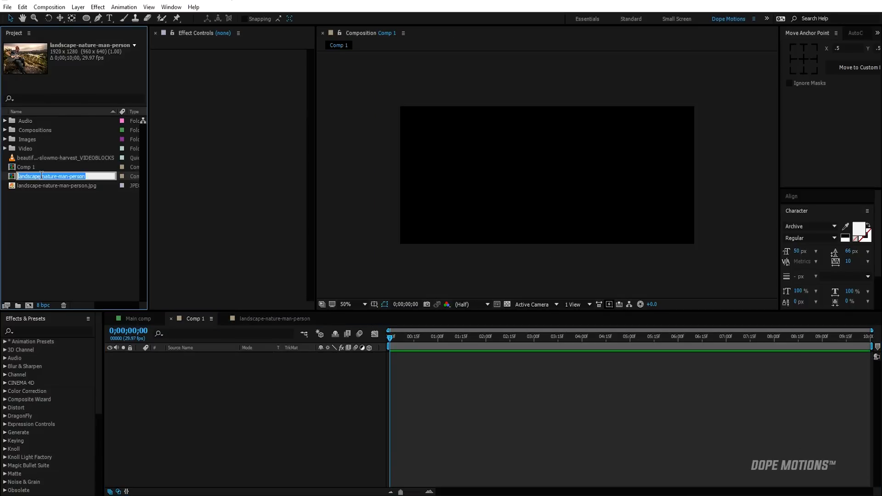
{"action": "type", "text": "foo"}
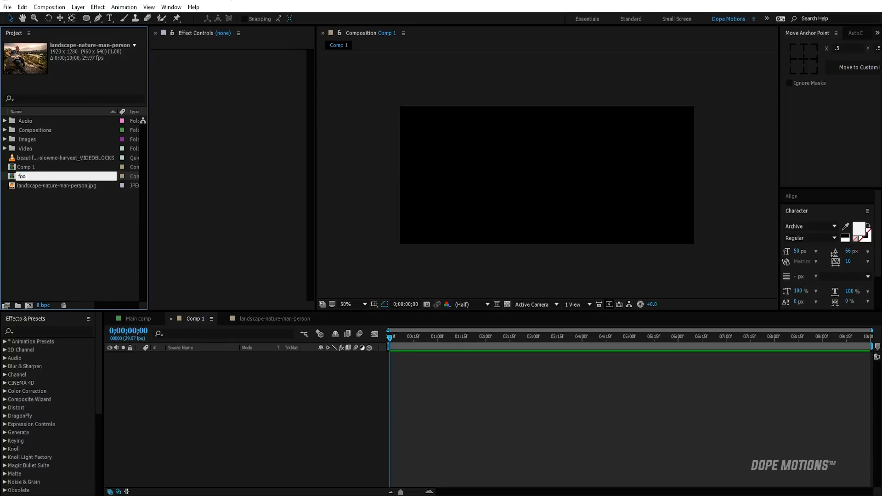
{"action": "type", "text": "footage"}
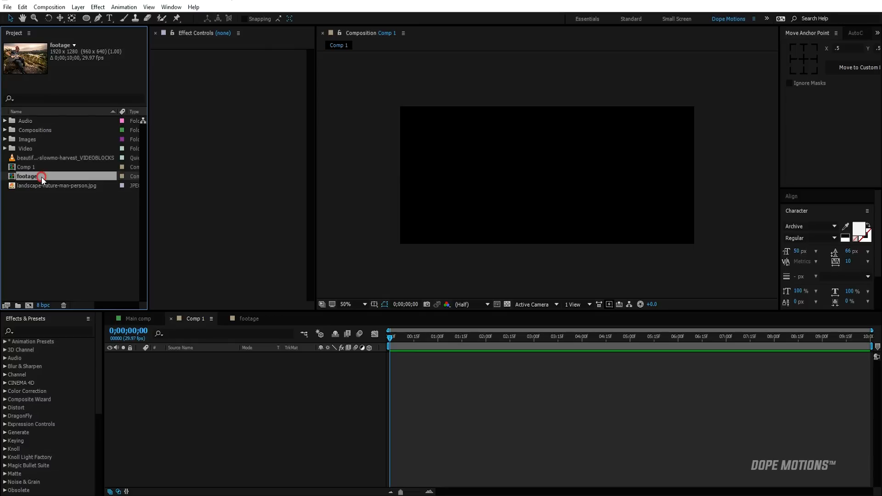
{"action": "double_click", "coordinate": [26, 176]}
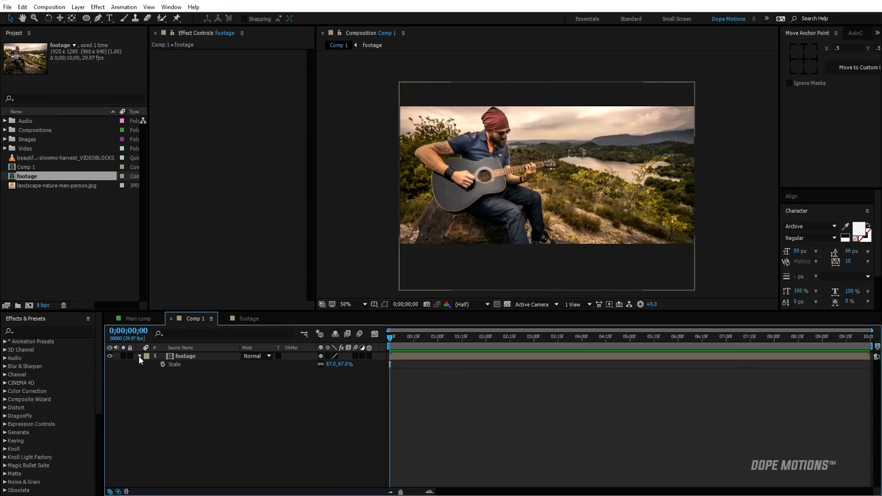
Rename the footage layer to '01' and mask it to a small pentagon with the Polygon tool.
{"action": "double_click", "coordinate": [184, 356]}
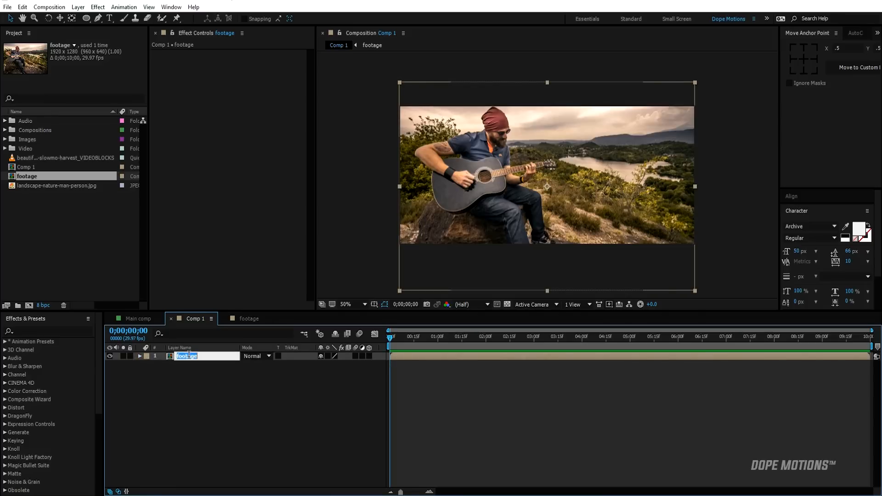
{"action": "type", "text": "01"}
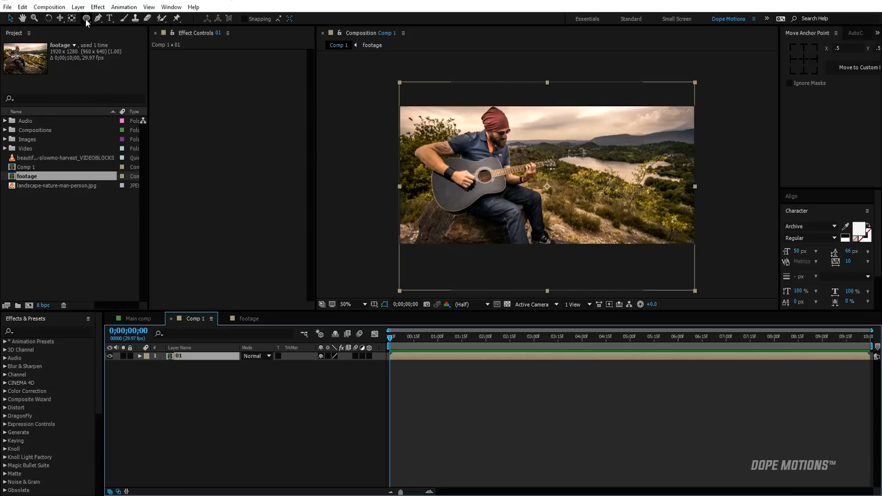
{"action": "left_click", "coordinate": [85, 18]}
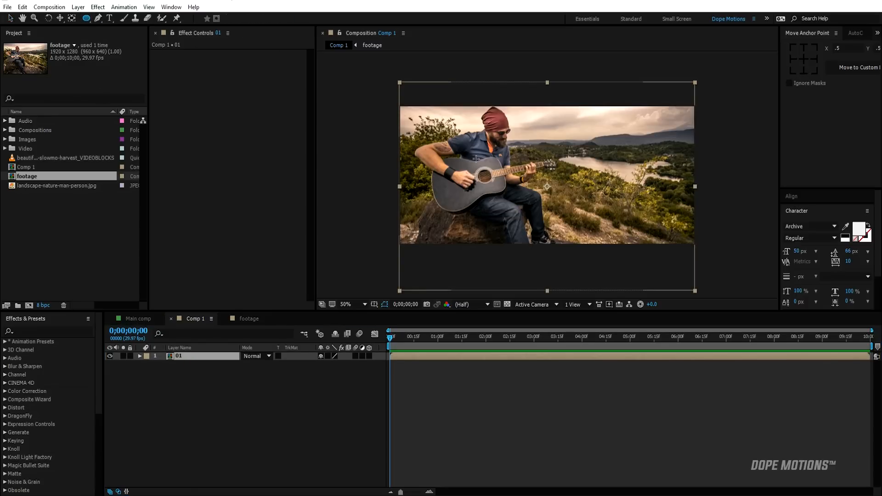
{"action": "left_click", "coordinate": [85, 19]}
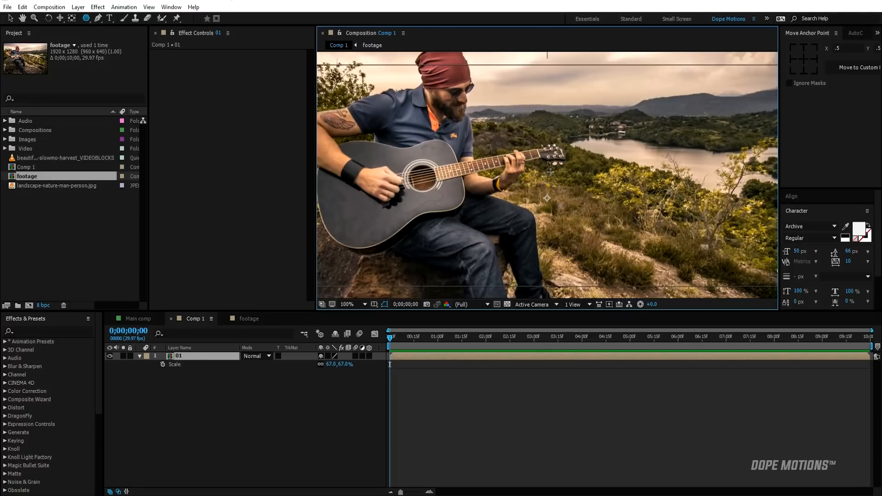
{"action": "left_click", "coordinate": [347, 304]}
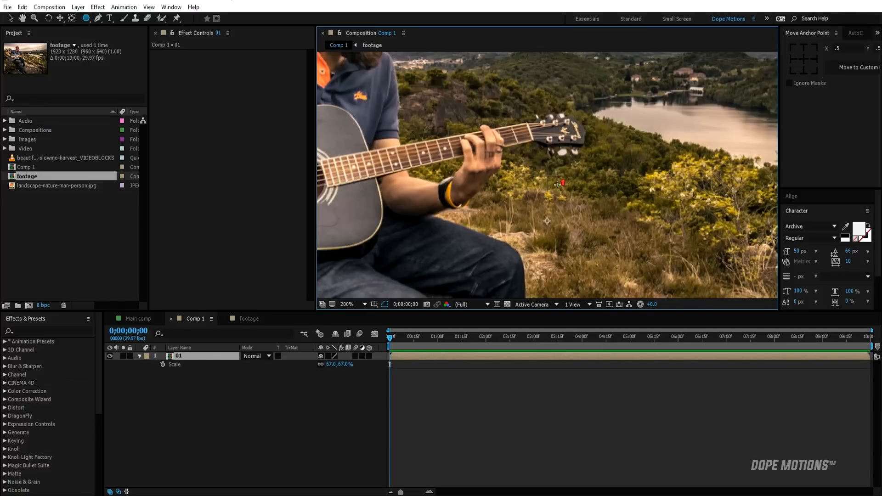
{"action": "left_click", "coordinate": [347, 304]}
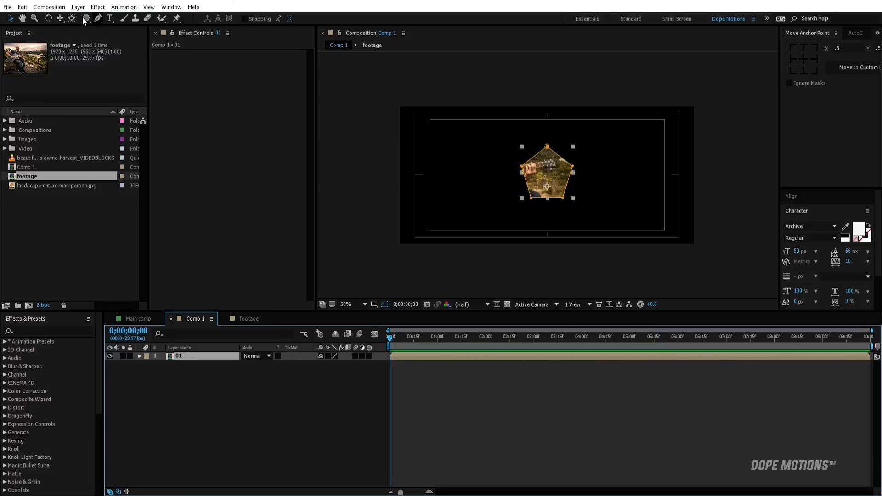
Add an Inner Shadow layer style to layer 01 with Angle 90° and Distance 10.
{"action": "left_click", "coordinate": [77, 7]}
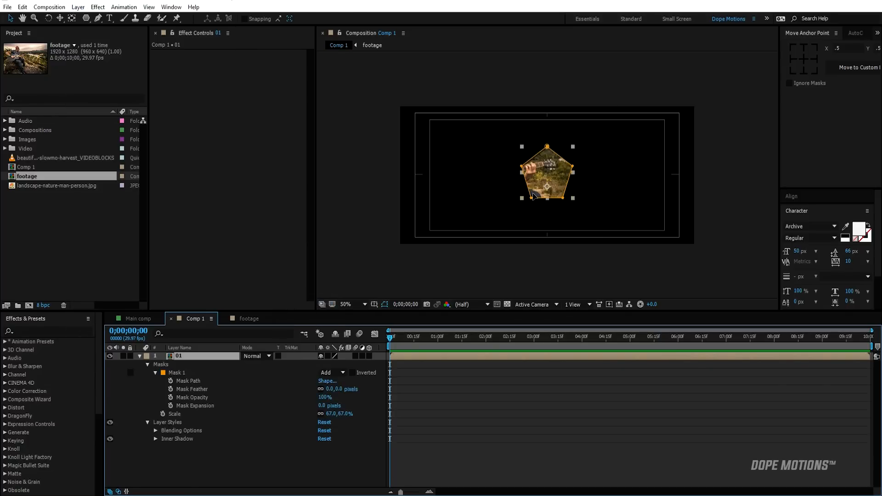
{"action": "left_click", "coordinate": [348, 304]}
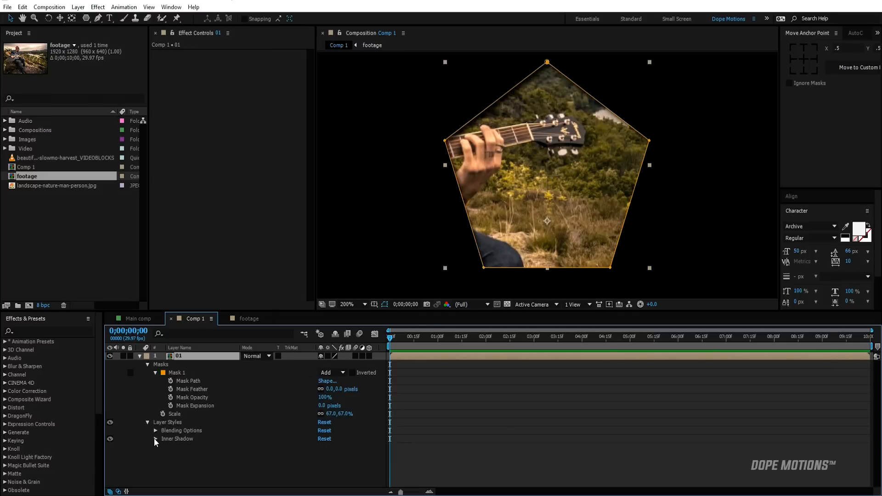
{"action": "left_click", "coordinate": [156, 439]}
{"action": "type", "text": "90"}
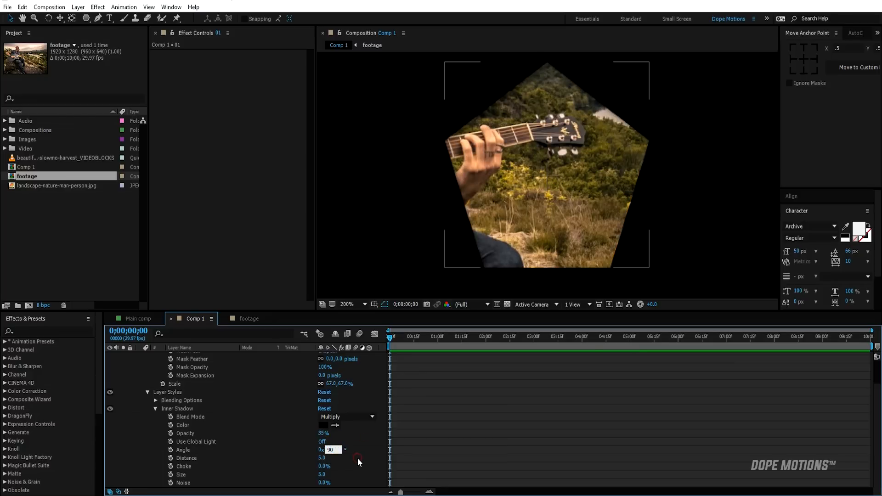
{"action": "key", "text": "enter"}
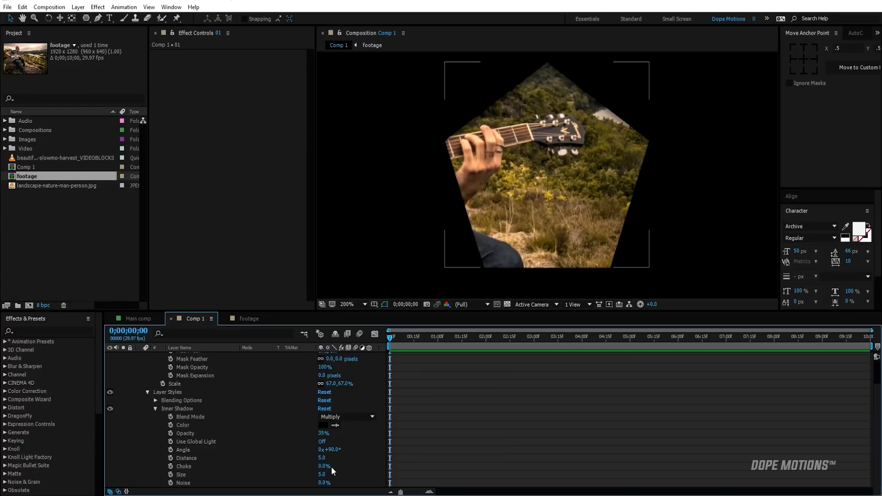
{"action": "type", "text": "10"}
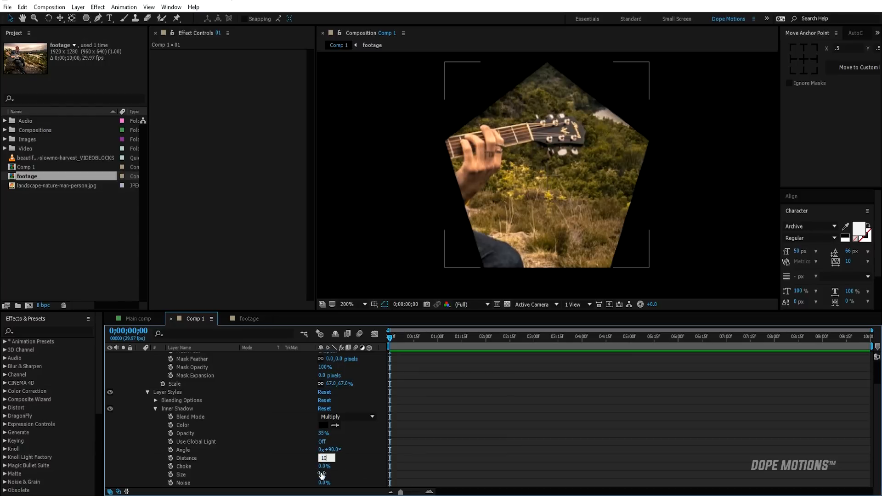
{"action": "key", "text": "Enter"}
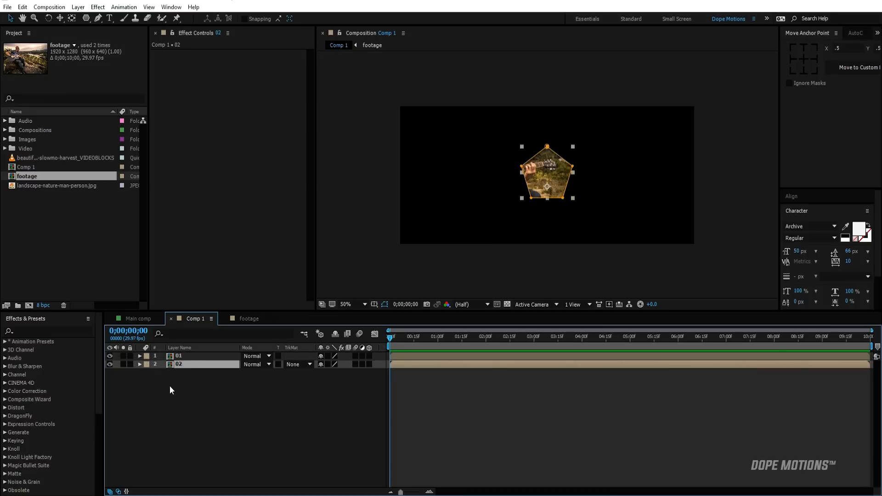
Duplicate layer 01 into 02 and 03, enlarging the pentagon mask on layer 02.
{"action": "left_click", "coordinate": [138, 364]}
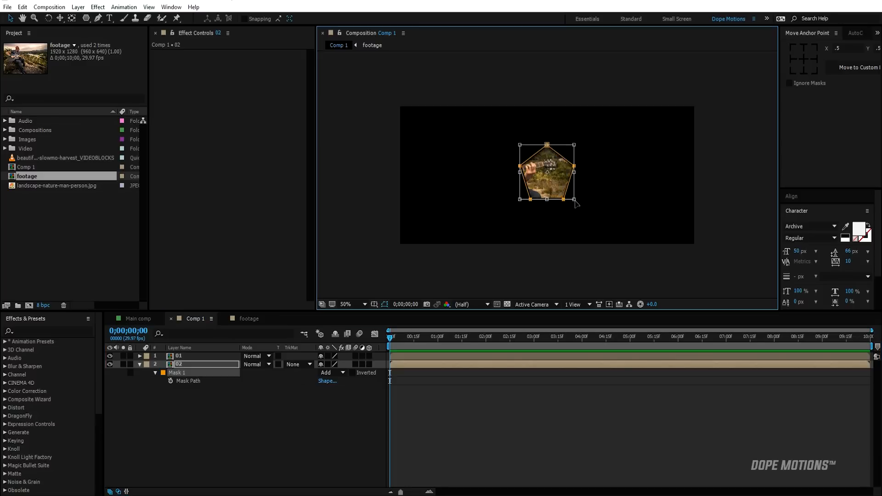
{"action": "left_click_drag", "start_coordinate": [564, 202], "coordinate": [583, 214]}
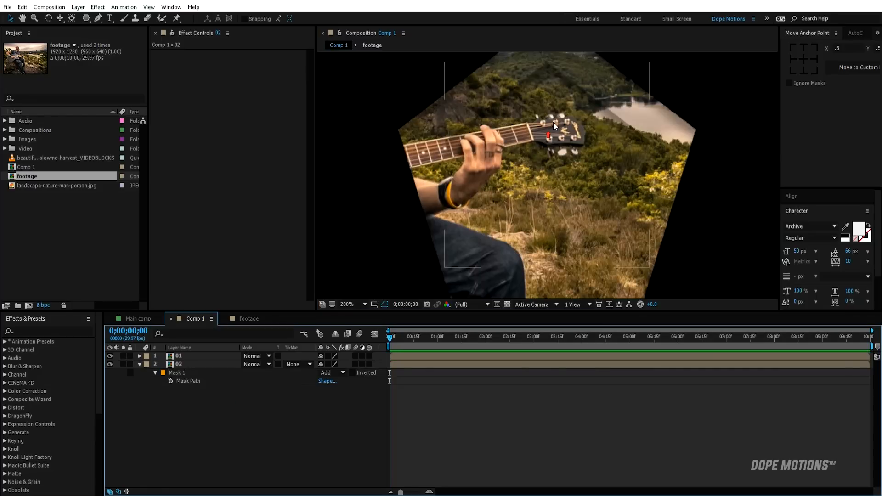
{"action": "mouse_move", "coordinate": [533, 97]}
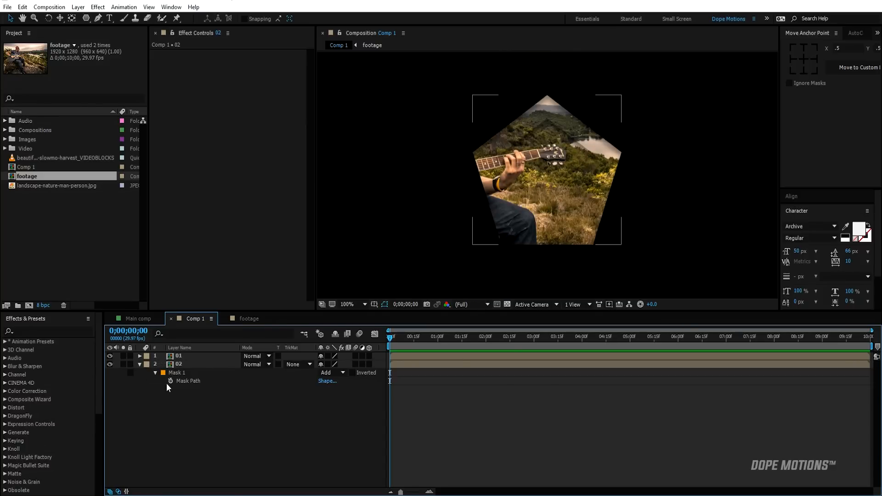
{"action": "left_click", "coordinate": [139, 365]}
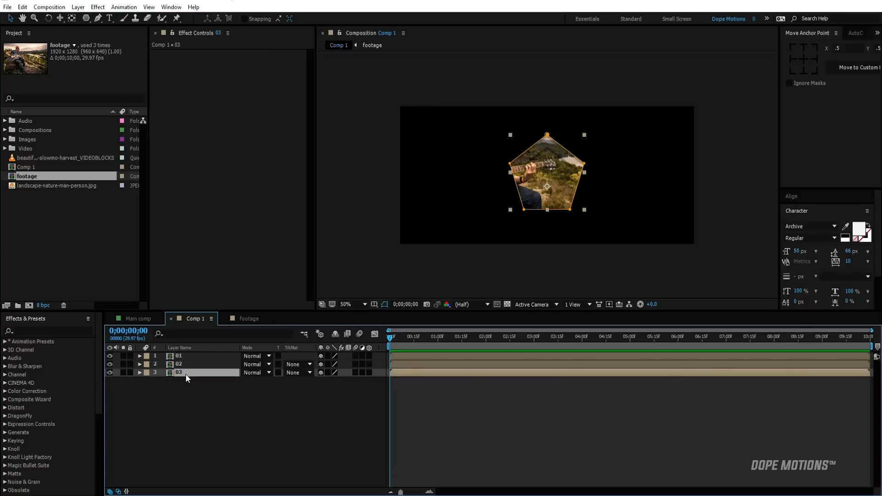
Duplicate the pentagon layer up to eight copies 01–08 with progressively larger masks.
{"action": "left_click", "coordinate": [139, 372]}
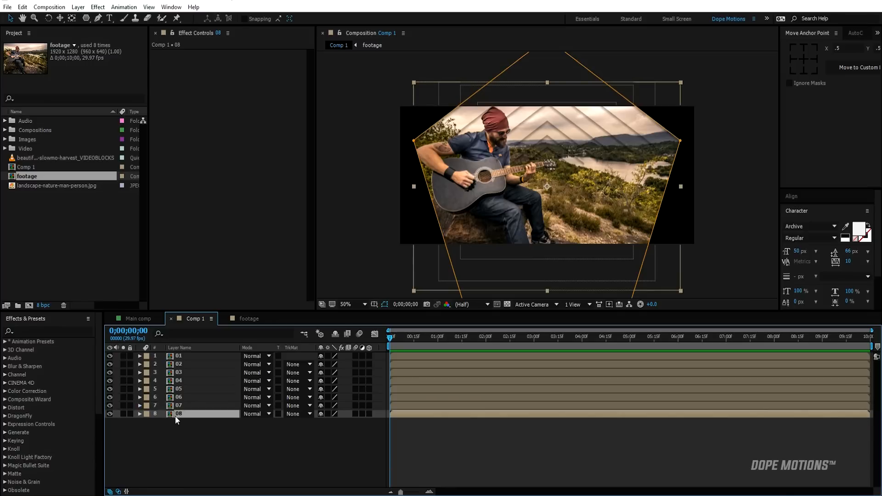
{"action": "left_click", "coordinate": [139, 413]}
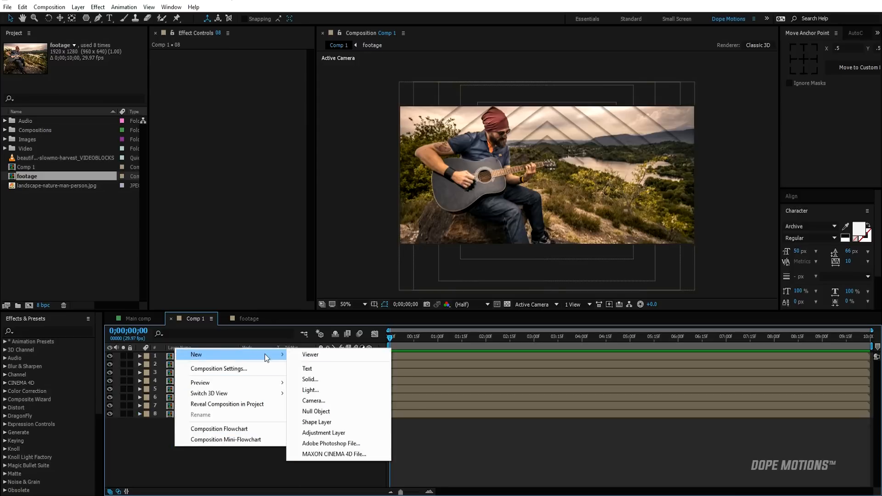
Add a Two-Node 35mm Camera 1 to Comp 1 and switch the 3D view to Left.
{"action": "left_click", "coordinate": [315, 401]}
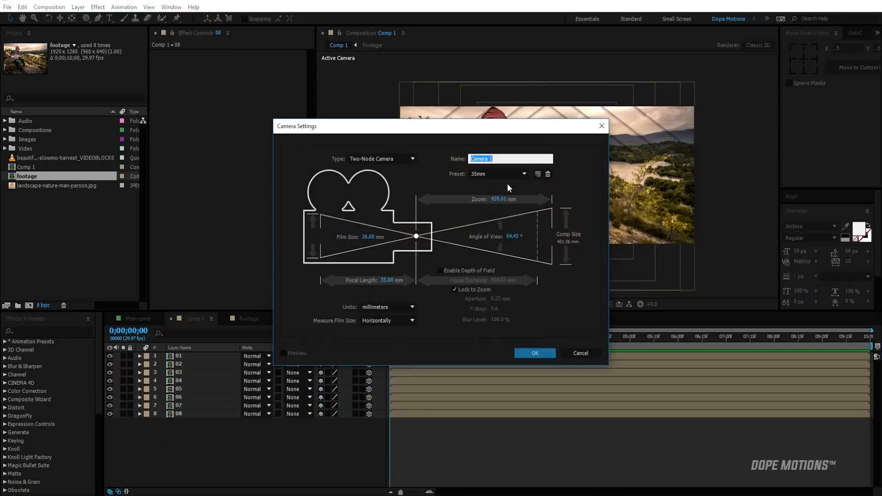
{"action": "left_click", "coordinate": [533, 353]}
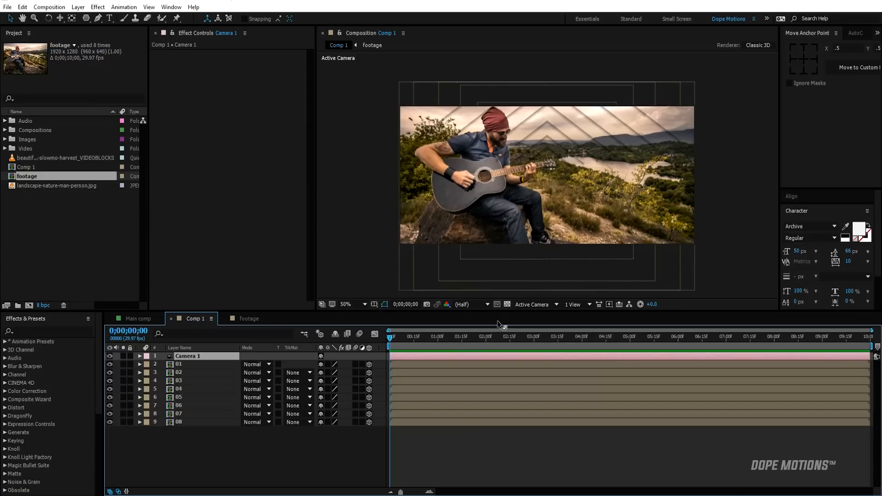
{"action": "left_click", "coordinate": [534, 304]}
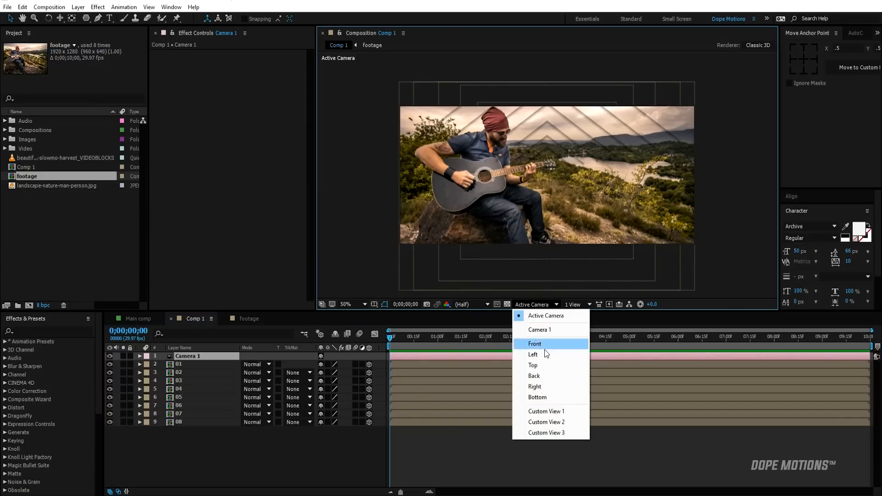
{"action": "left_click", "coordinate": [533, 354]}
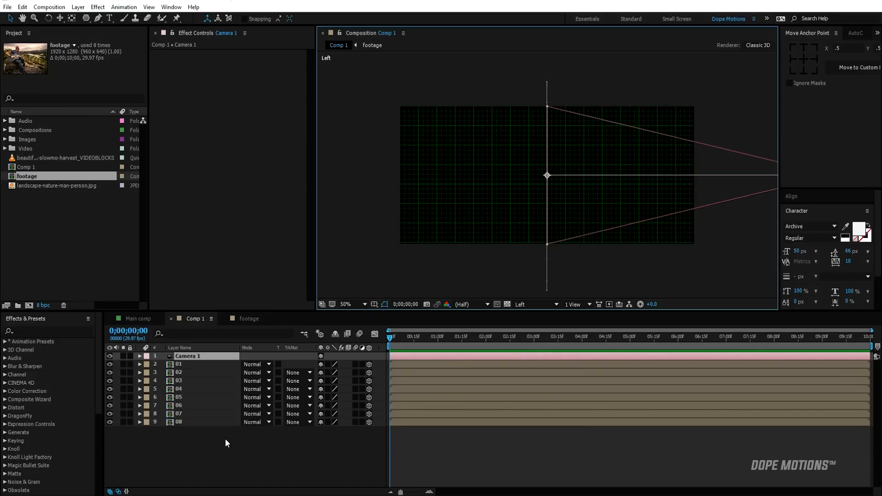
Offset layers 01–08 along the Z axis into a tunnel, then return to Active Camera view.
{"action": "left_click", "coordinate": [179, 364]}
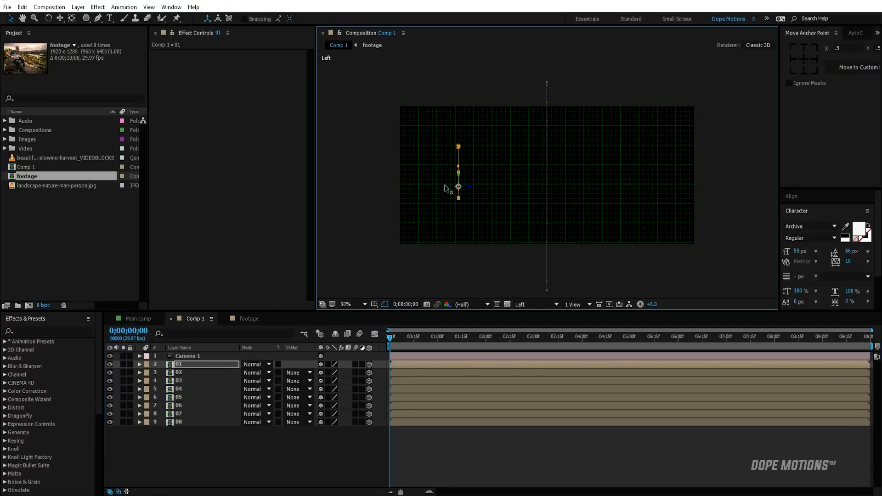
{"action": "left_click_drag", "start_coordinate": [459, 186], "coordinate": [400, 187]}
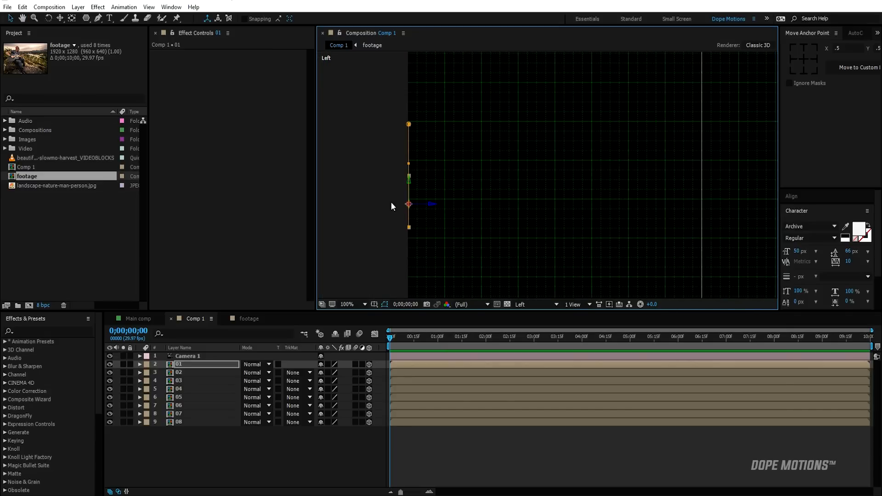
{"action": "left_click", "coordinate": [179, 372]}
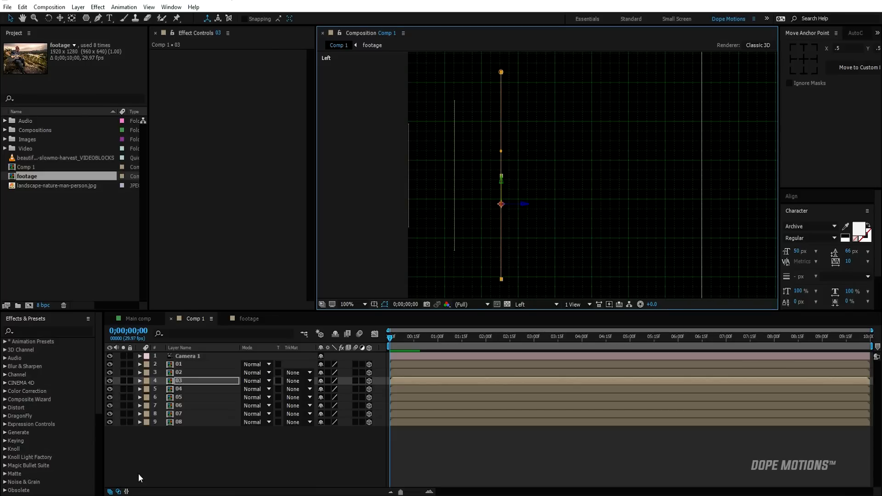
{"action": "left_click", "coordinate": [179, 389]}
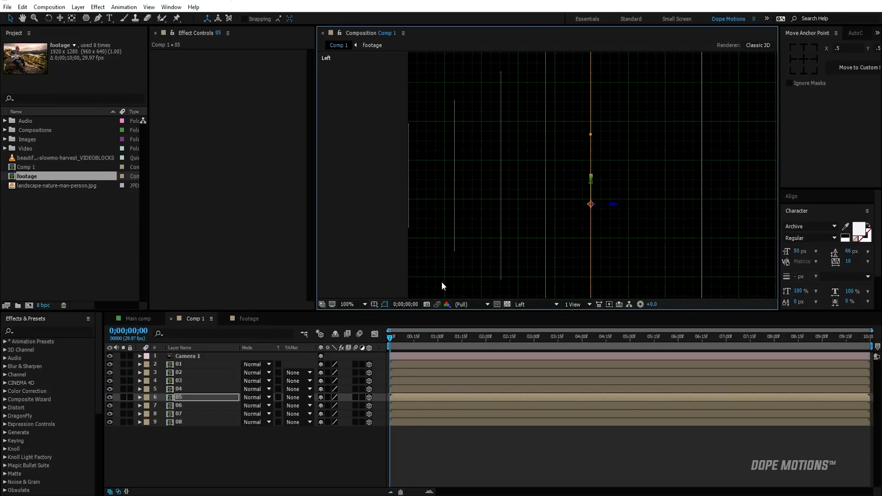
{"action": "left_click", "coordinate": [202, 405]}
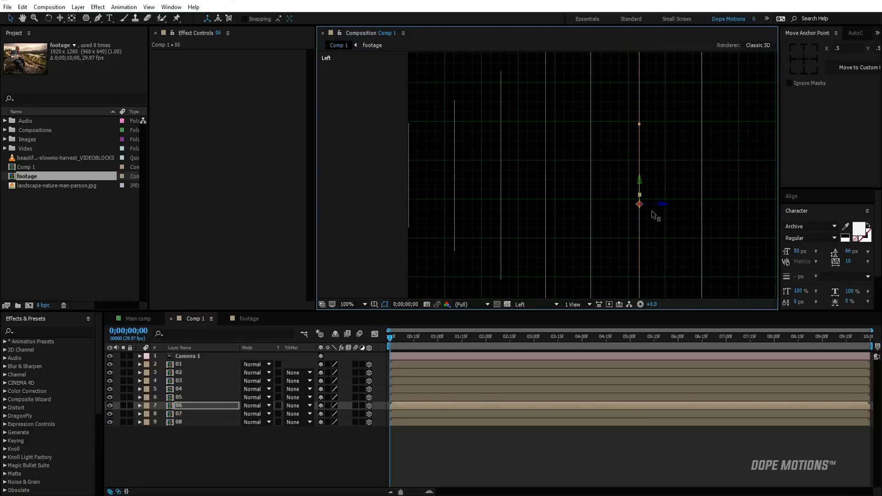
{"action": "left_click", "coordinate": [191, 414]}
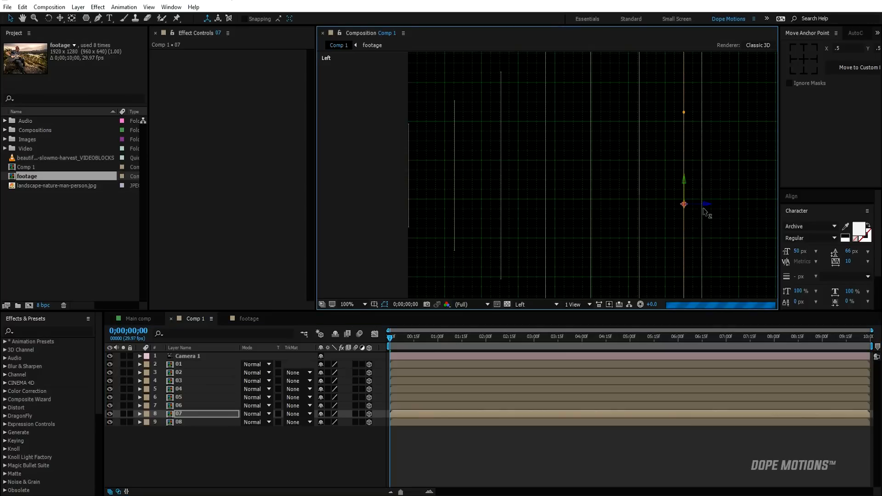
{"action": "left_click", "coordinate": [197, 422]}
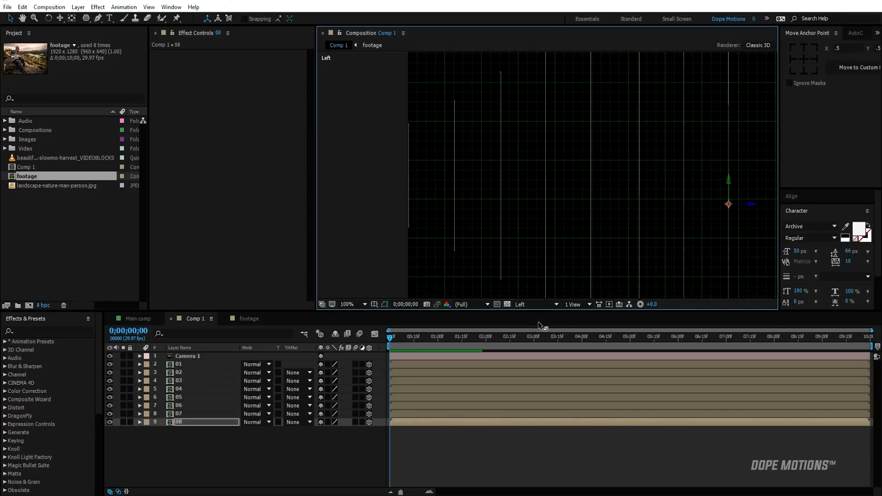
{"action": "left_click", "coordinate": [534, 305]}
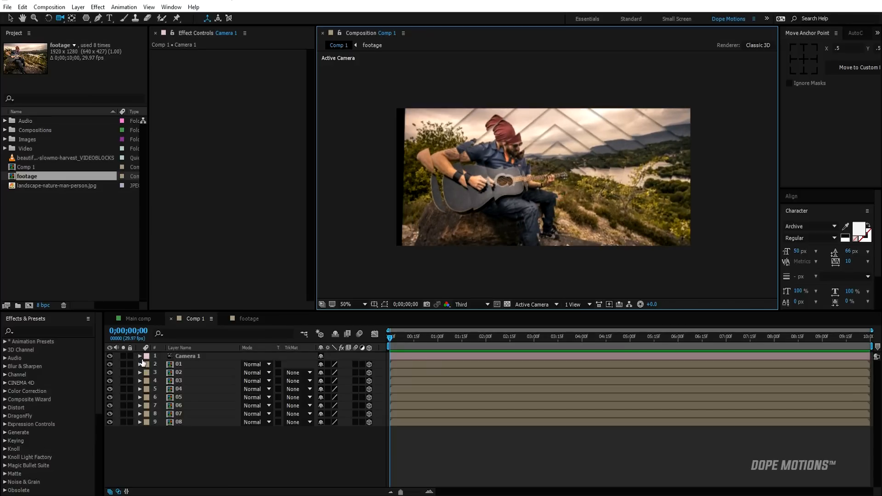
{"action": "left_click", "coordinate": [138, 355]}
{"action": "type", "text": "fill"}
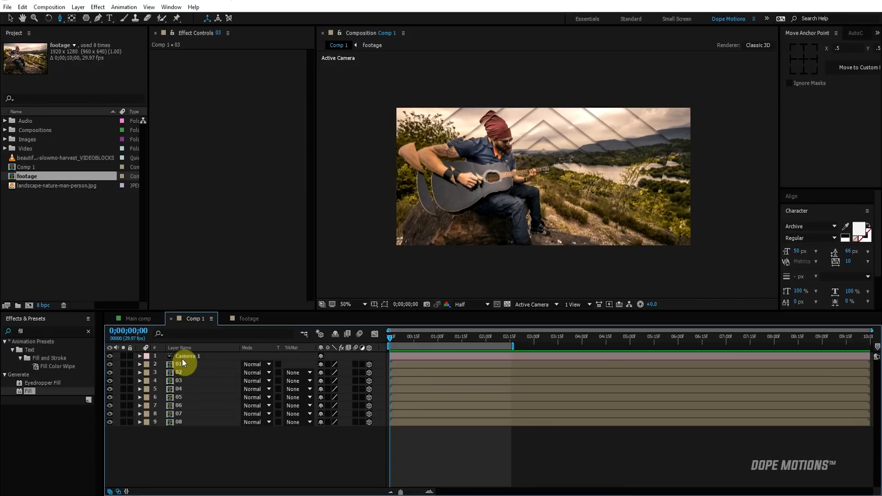
Keyframe Camera 1's position at 0s and pushed deeper into the tunnel at 2s.
{"action": "left_click", "coordinate": [187, 357]}
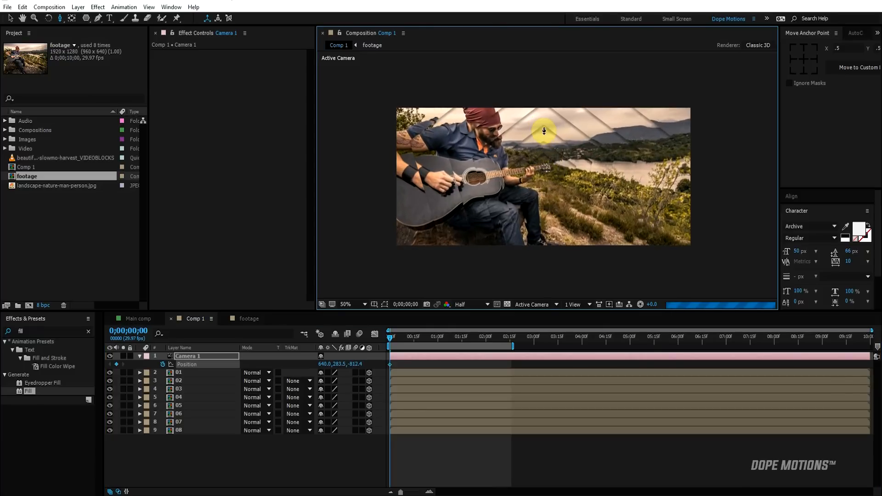
{"action": "left_click_drag", "start_coordinate": [545, 131], "coordinate": [543, 106]}
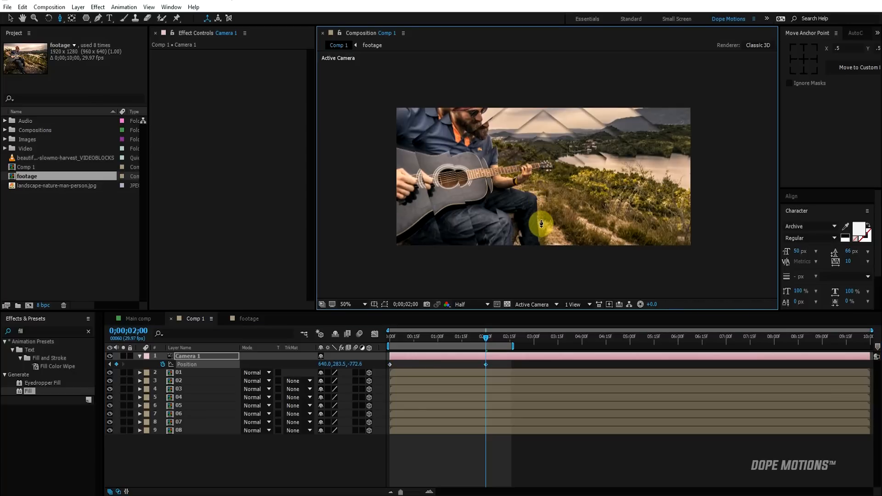
{"action": "left_click_drag", "start_coordinate": [540, 224], "coordinate": [540, 255]}
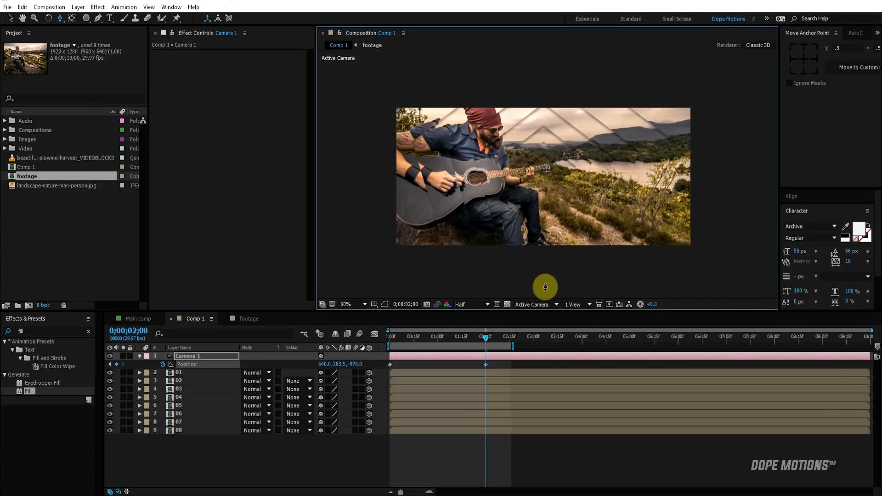
{"action": "left_click_drag", "start_coordinate": [544, 287], "coordinate": [547, 297]}
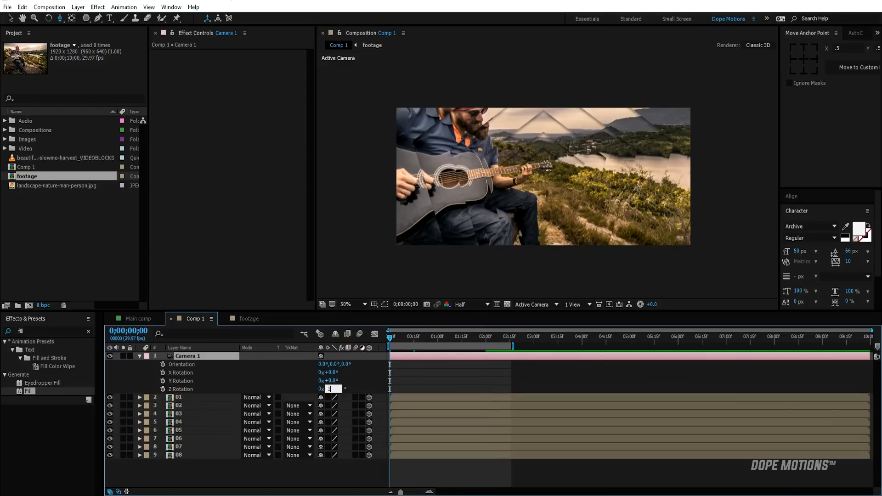
Keyframe Camera 1's Z Rotation from 10° at 0s to 0° at 2s.
{"action": "type", "text": "10.0°"}
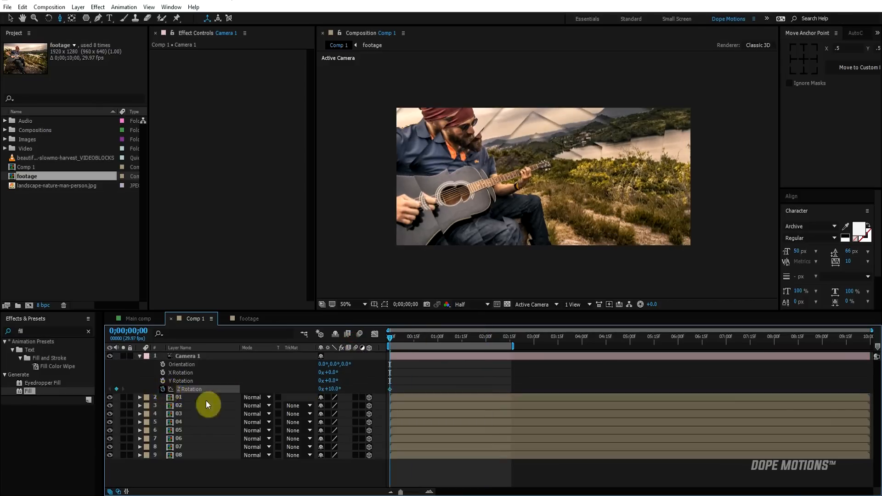
{"action": "left_click_drag", "start_coordinate": [390, 336], "coordinate": [485, 337]}
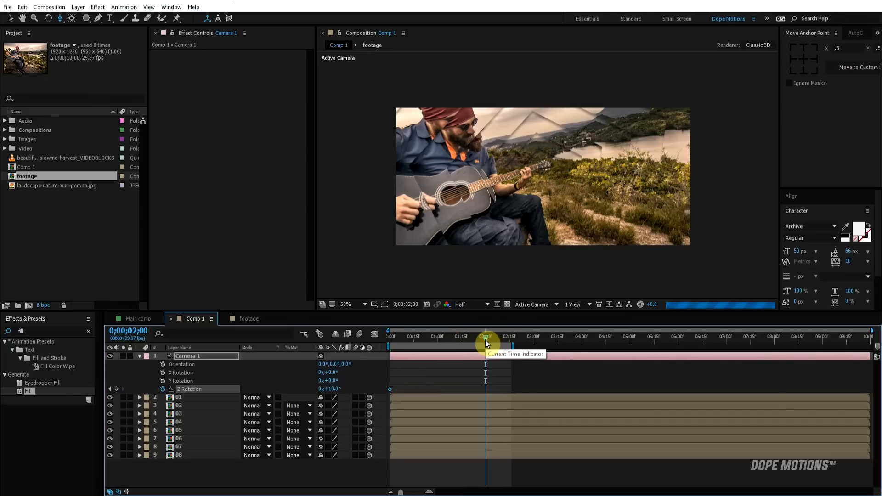
{"action": "left_click", "coordinate": [329, 389]}
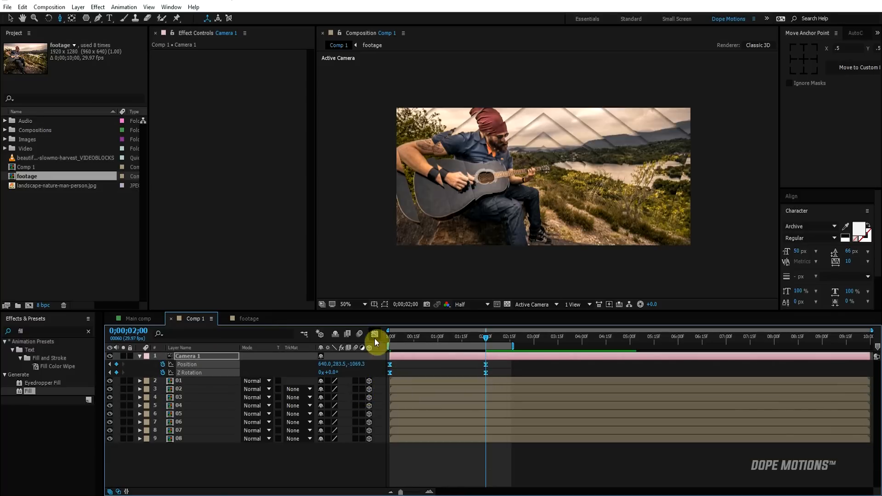
Easy Ease the camera keyframes and stretch the Graph Editor curve into the final keyframe.
{"action": "left_click", "coordinate": [375, 334]}
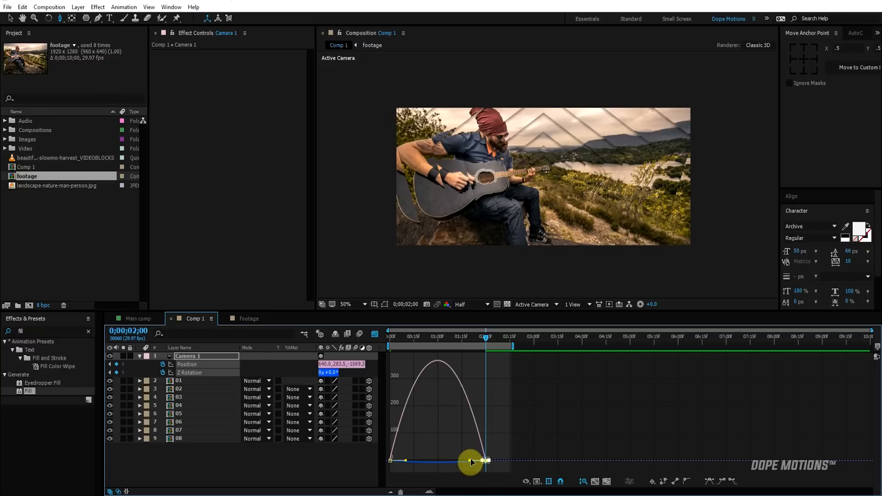
{"action": "left_click_drag", "start_coordinate": [470, 462], "coordinate": [433, 464]}
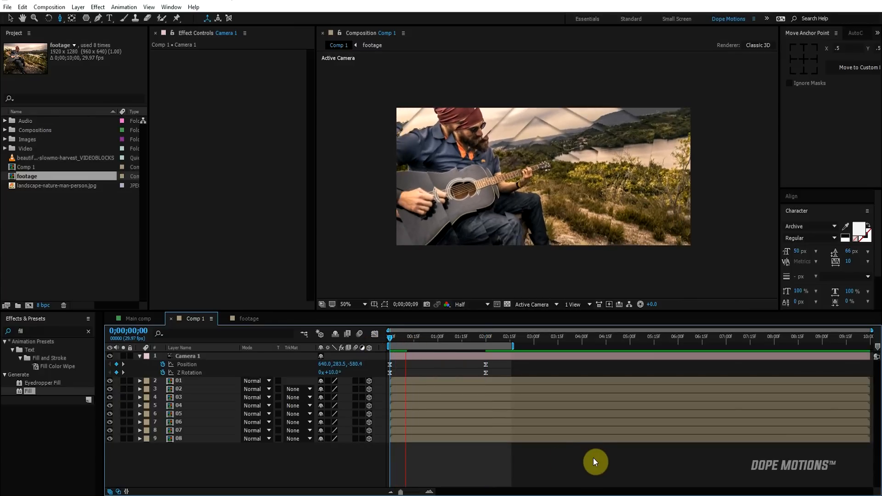
{"action": "left_click", "coordinate": [421, 337]}
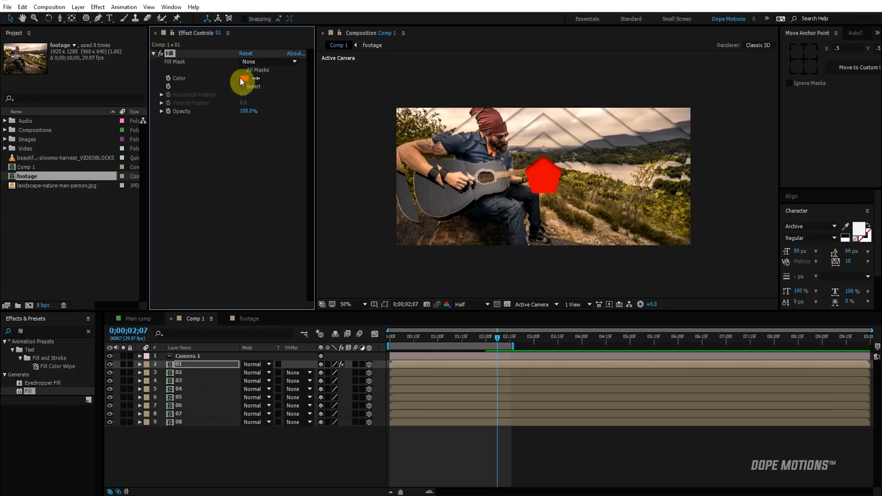
Set layer 01's Fill to orange and lower layer 03's orange Fill to 60% opacity.
{"action": "left_click", "coordinate": [244, 79]}
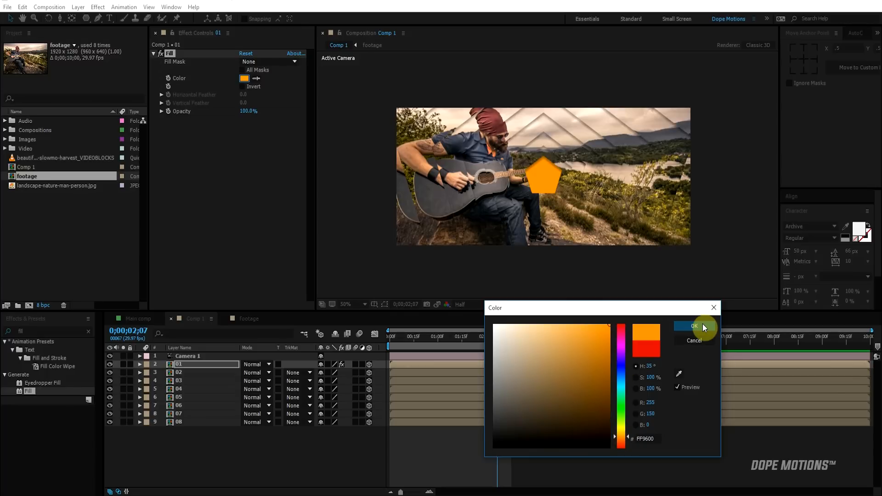
{"action": "left_click", "coordinate": [694, 327]}
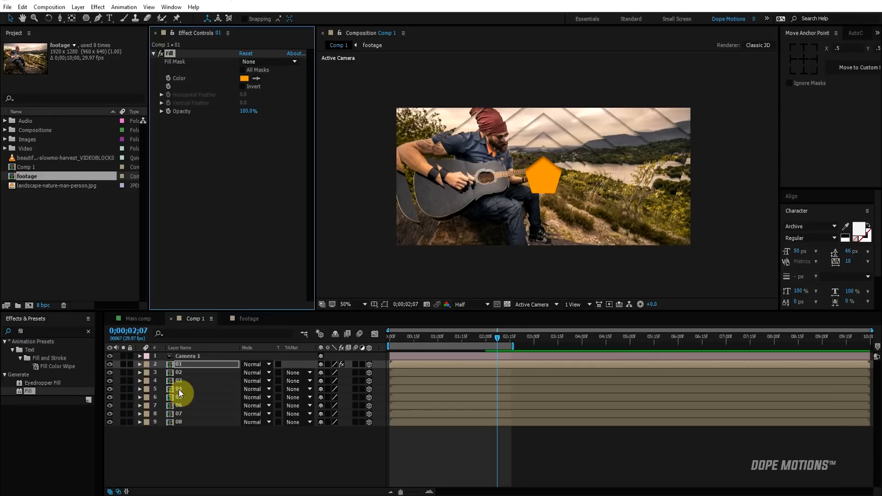
{"action": "left_click", "coordinate": [179, 381]}
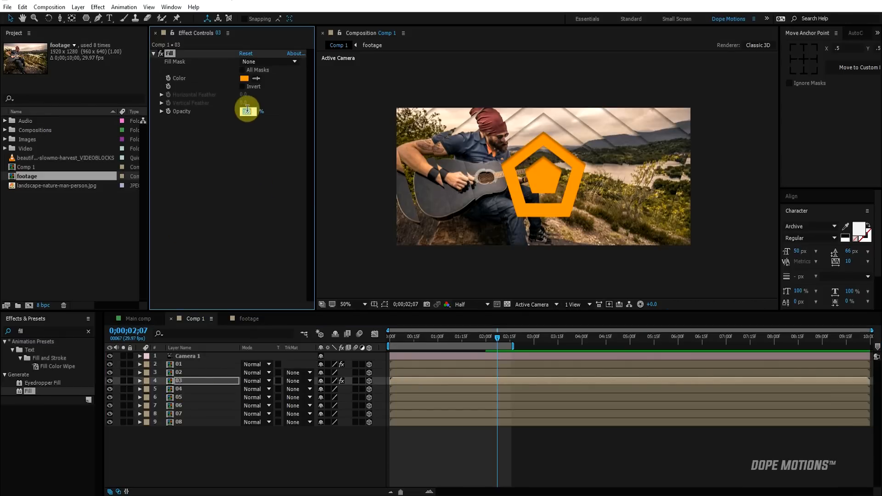
{"action": "left_click_drag", "start_coordinate": [246, 111], "coordinate": [246, 140]}
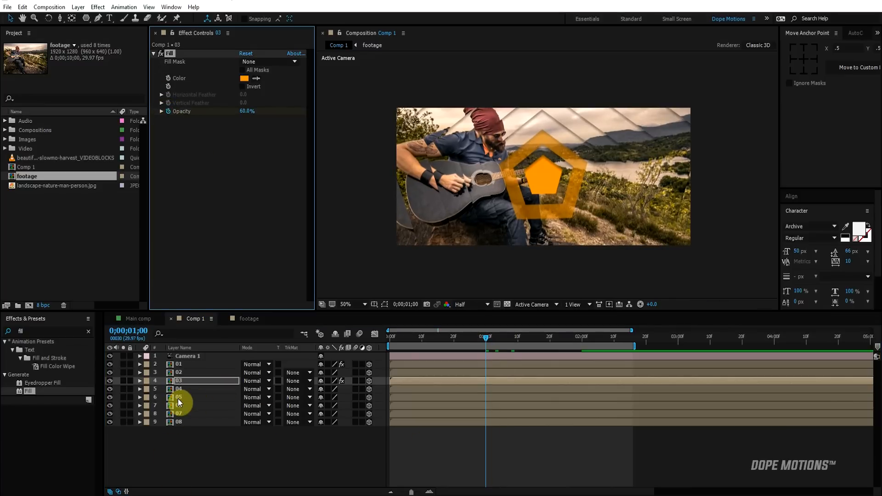
Keyframe layer 03's Fill Opacity from 0% at 1;00 to 60% at 1;10 and preview the fade.
{"action": "left_click", "coordinate": [139, 381]}
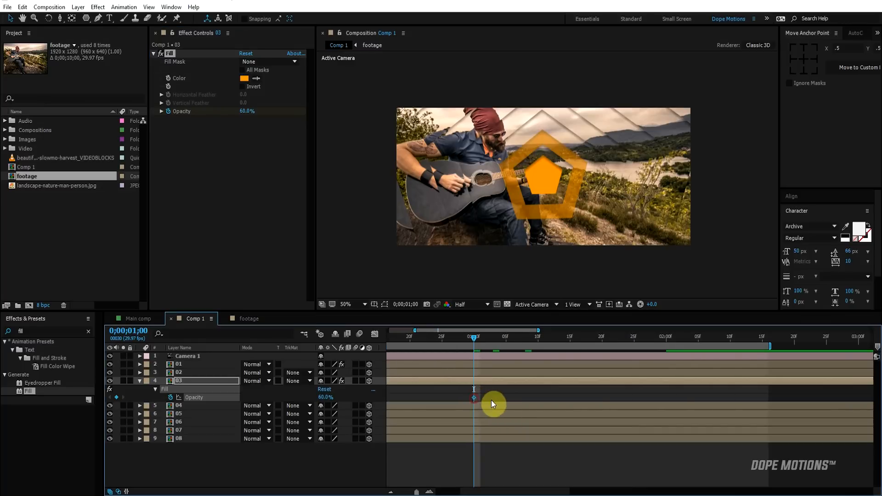
{"action": "left_click_drag", "start_coordinate": [474, 398], "coordinate": [538, 398]}
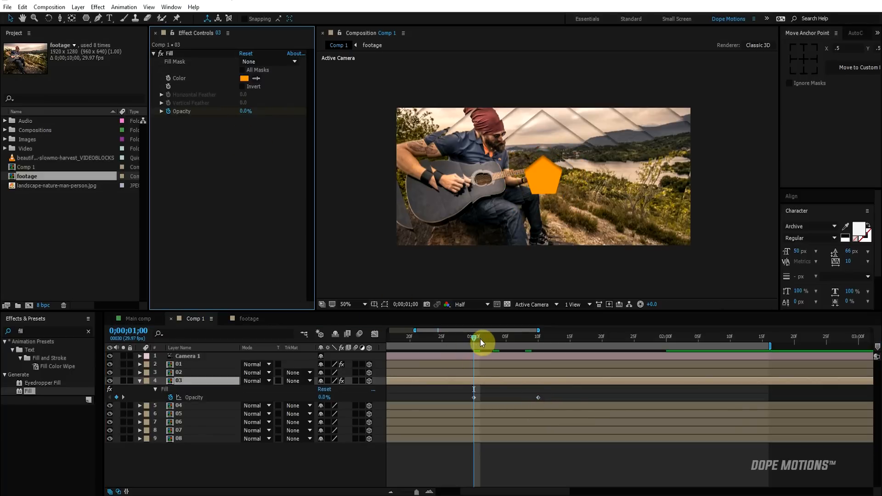
{"action": "left_click_drag", "start_coordinate": [474, 347], "coordinate": [545, 348]}
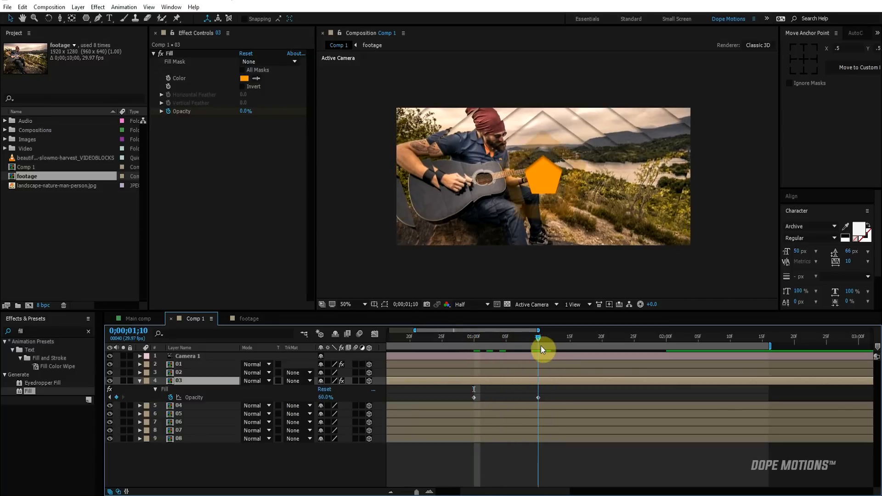
{"action": "left_click_drag", "start_coordinate": [541, 351], "coordinate": [570, 350]}
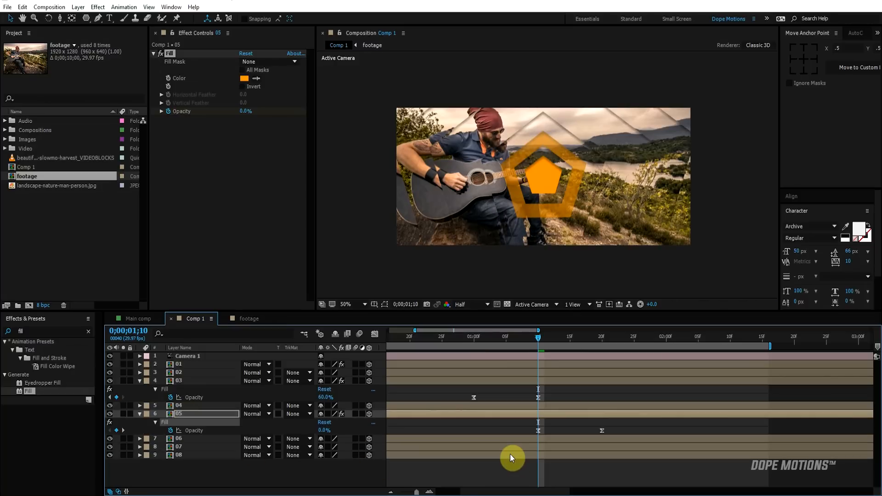
Shift layer 05's fade to start later than layer 03's and preview it.
{"action": "left_click_drag", "start_coordinate": [538, 346], "coordinate": [557, 346]}
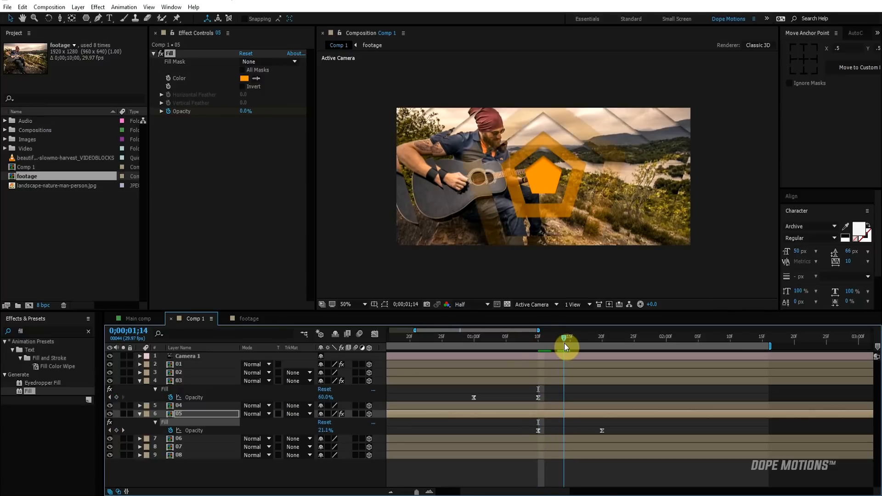
{"action": "left_click_drag", "start_coordinate": [565, 347], "coordinate": [584, 350]}
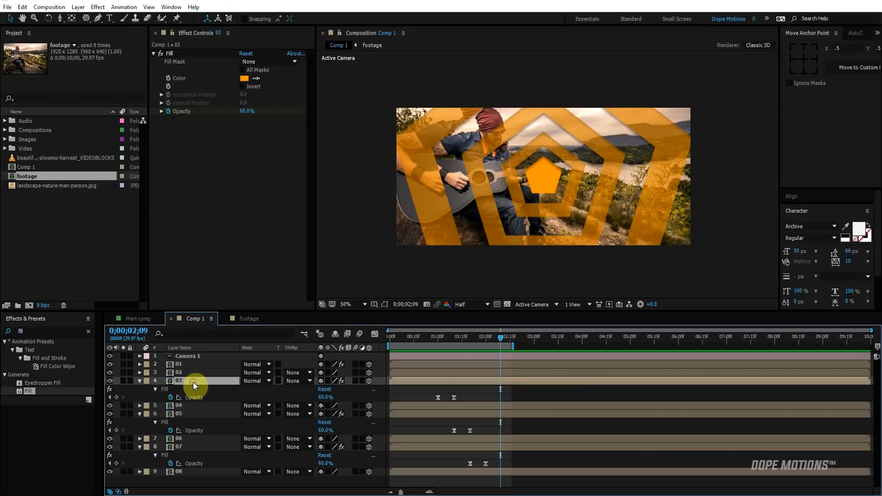
Create a new text layer reading 'LETS PLAY' in the composition.
{"action": "left_click", "coordinate": [140, 356]}
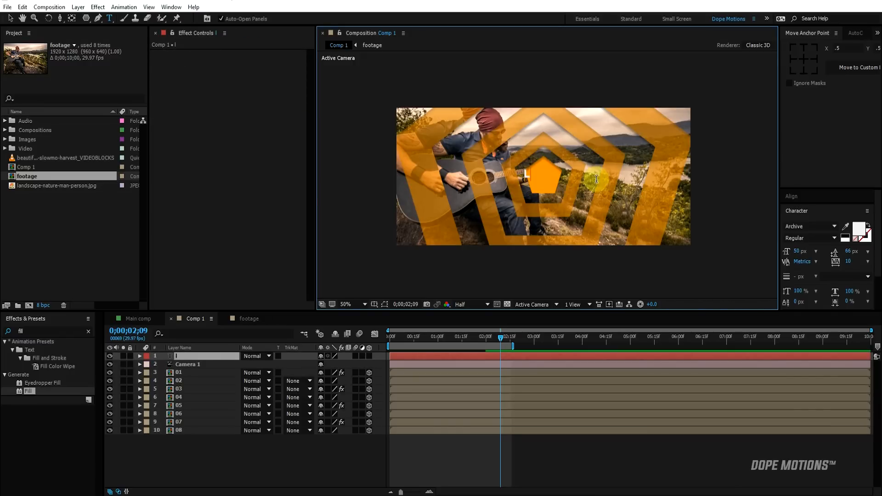
{"action": "type", "text": "LETS"}
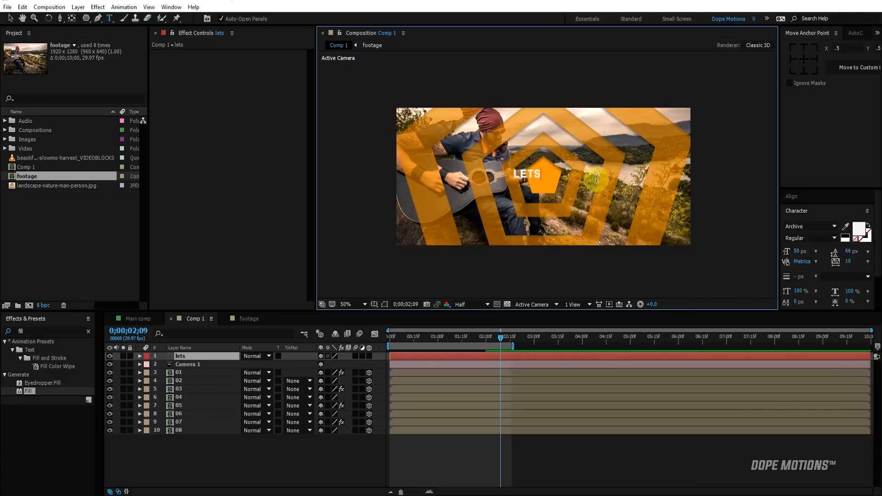
{"action": "type", "text": "play"}
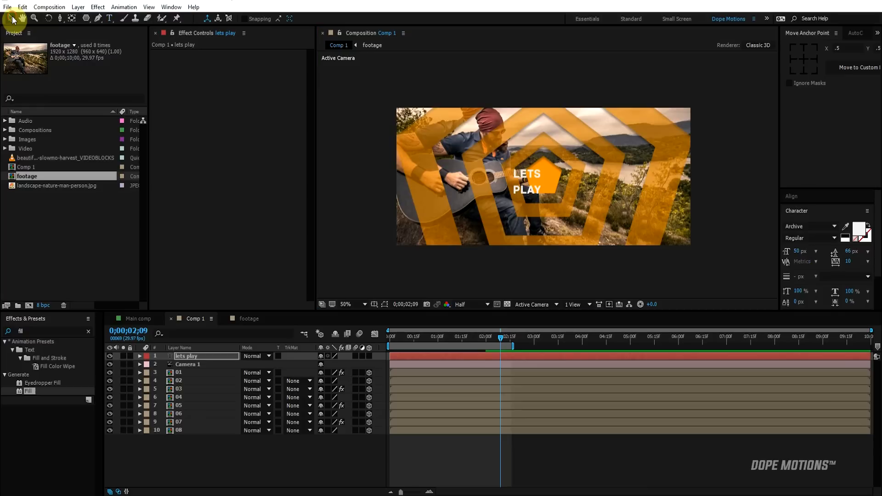
{"action": "mouse_move", "coordinate": [799, 210]}
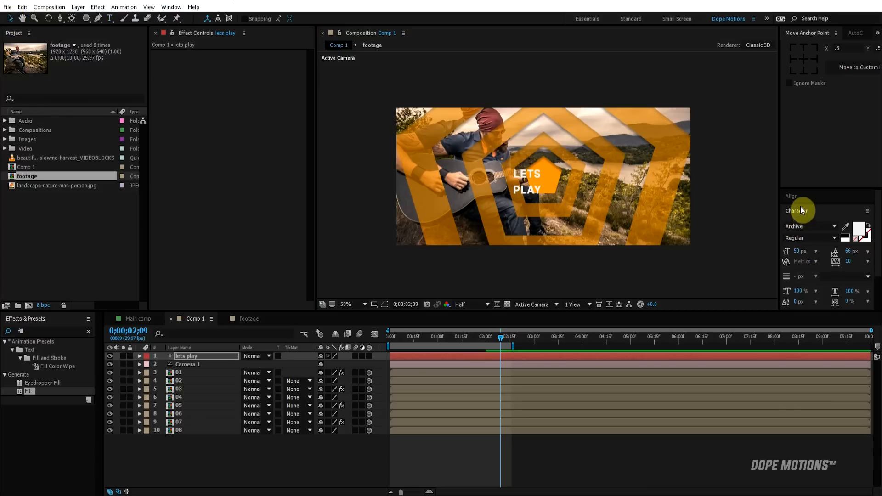
Centre the text horizontally and vertically using the Align panel.
{"action": "left_click", "coordinate": [849, 220]}
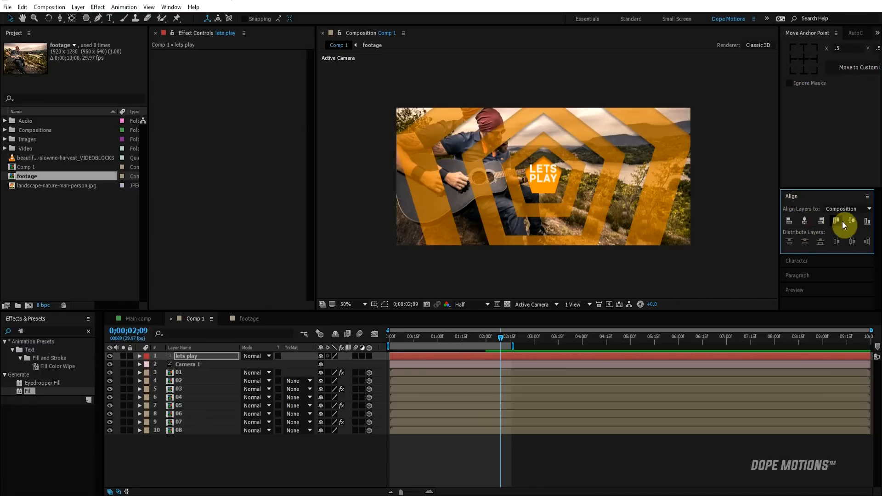
{"action": "left_click", "coordinate": [851, 219]}
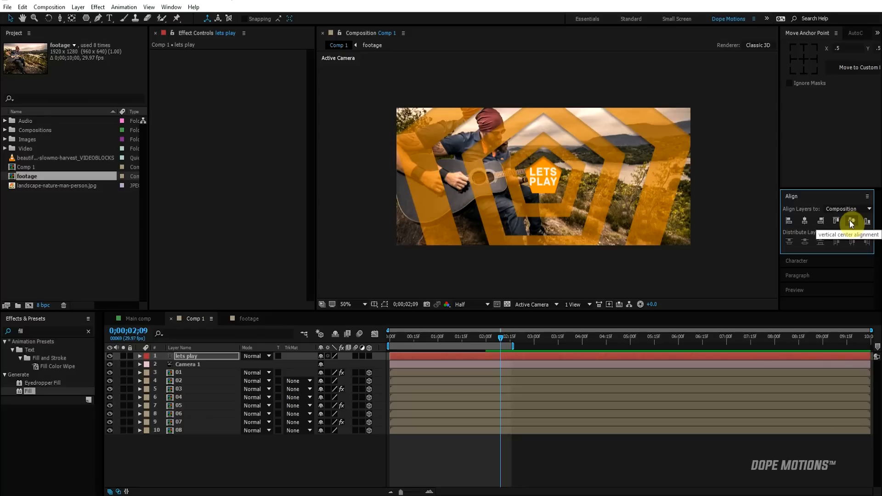
{"action": "left_click", "coordinate": [345, 304]}
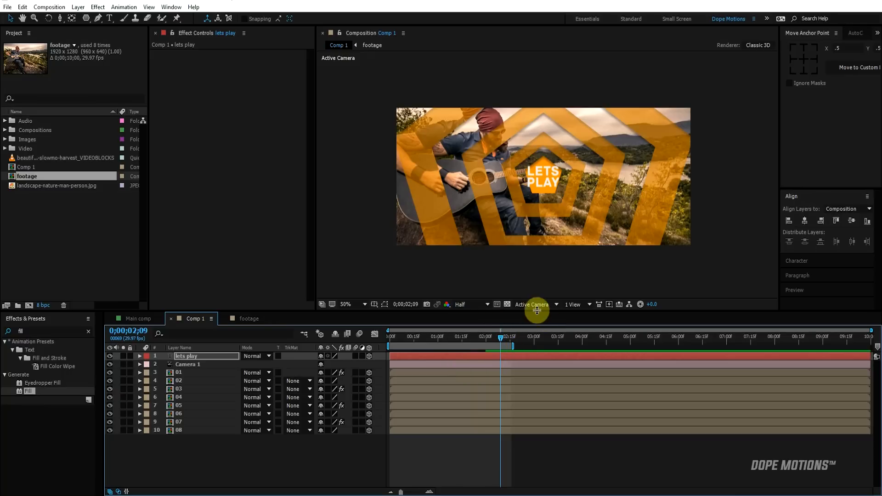
In Left view move the text back on Z among the pentagons, then preview from Active Camera.
{"action": "left_click", "coordinate": [532, 304]}
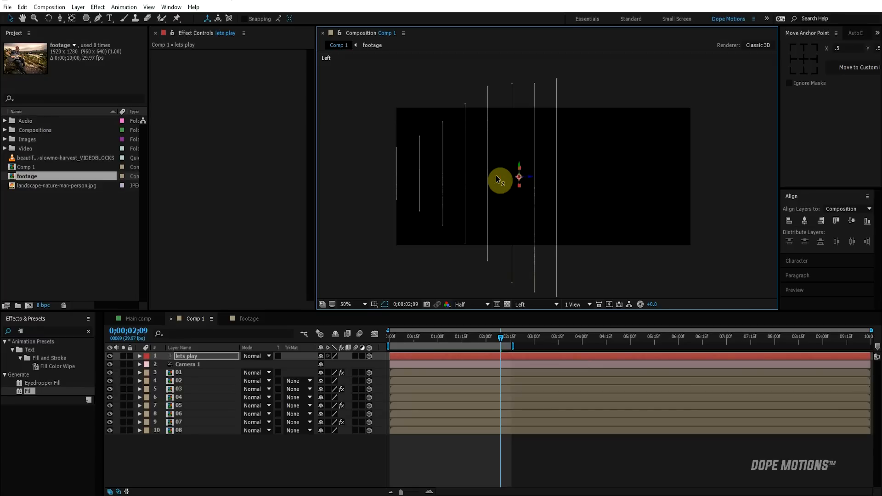
{"action": "left_click_drag", "start_coordinate": [500, 180], "coordinate": [475, 180]}
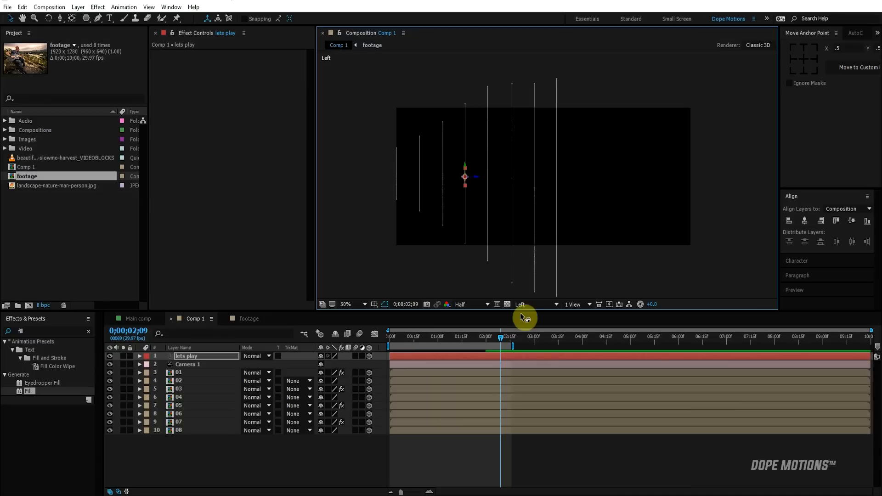
{"action": "left_click", "coordinate": [535, 304]}
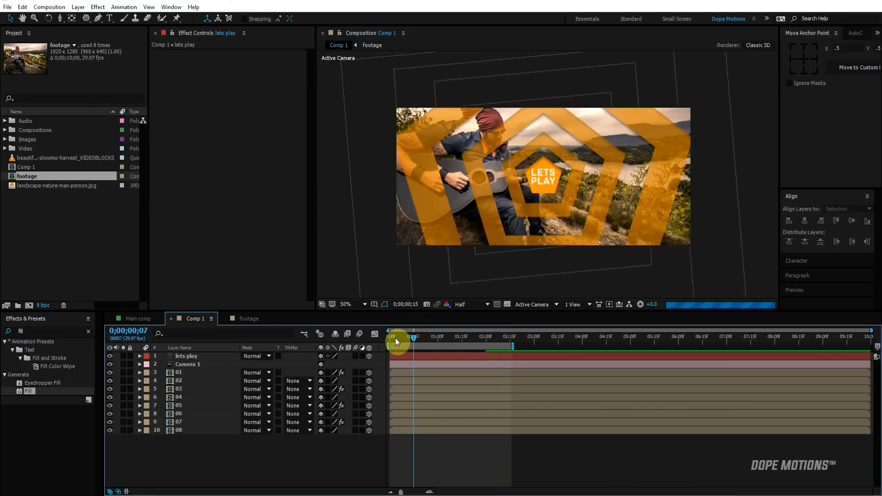
{"action": "left_click_drag", "start_coordinate": [397, 336], "coordinate": [389, 336]}
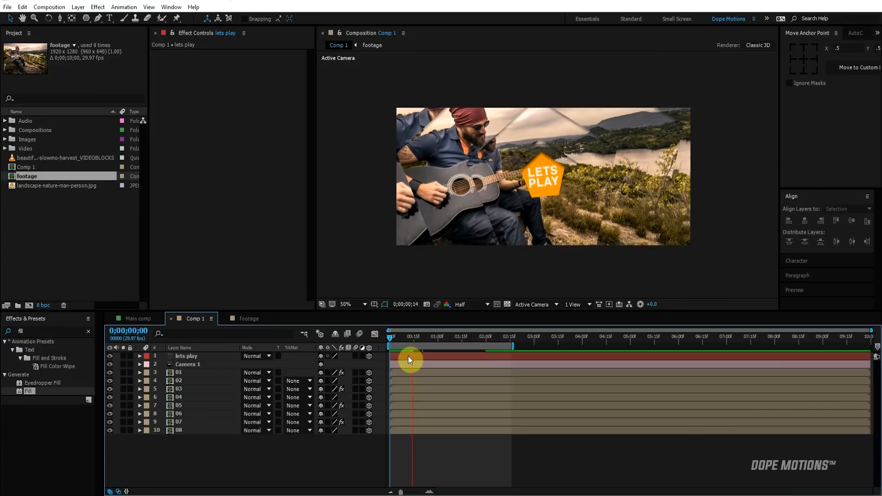
{"action": "left_click_drag", "start_coordinate": [411, 340], "coordinate": [429, 341]}
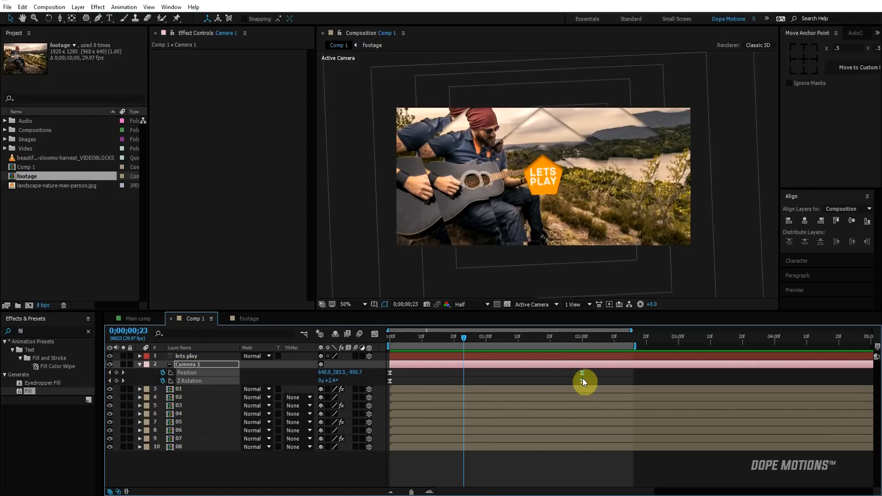
Drag Camera 1's last Position and Z Rotation keyframes to a new time.
{"action": "left_click_drag", "start_coordinate": [585, 381], "coordinate": [637, 347]}
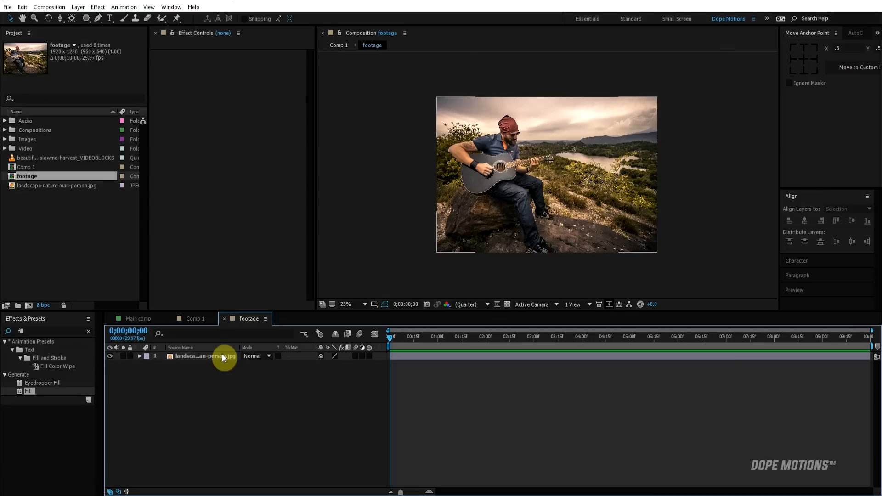
Replace the guitar photo with the VideoBlocks clip in the footage comp and preview Comp 1's tunnel.
{"action": "left_click", "coordinate": [65, 157]}
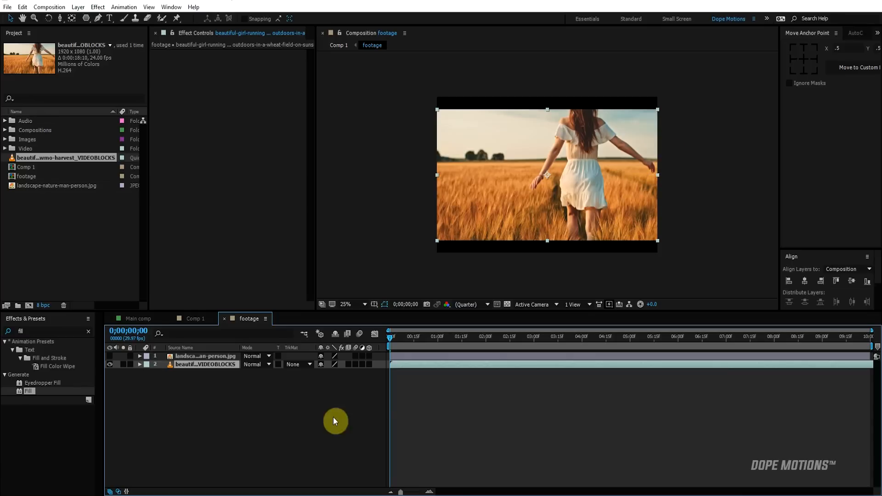
{"action": "left_click", "coordinate": [195, 319]}
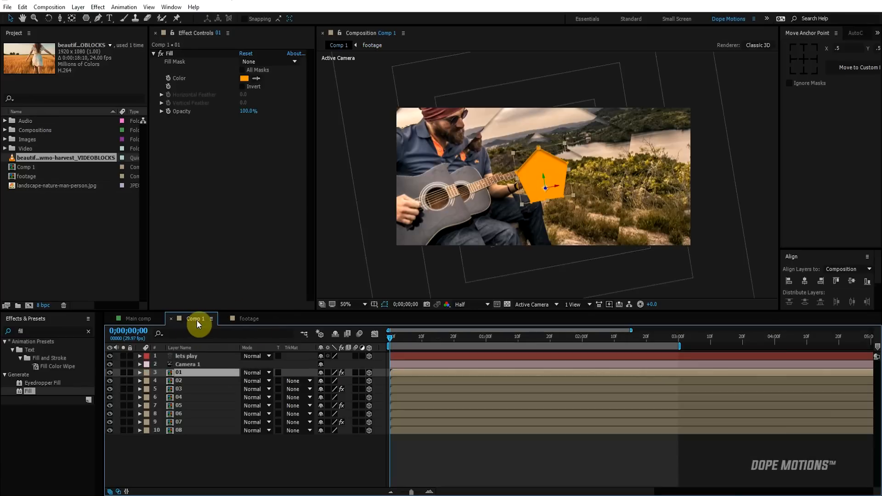
{"action": "left_click", "coordinate": [407, 337]}
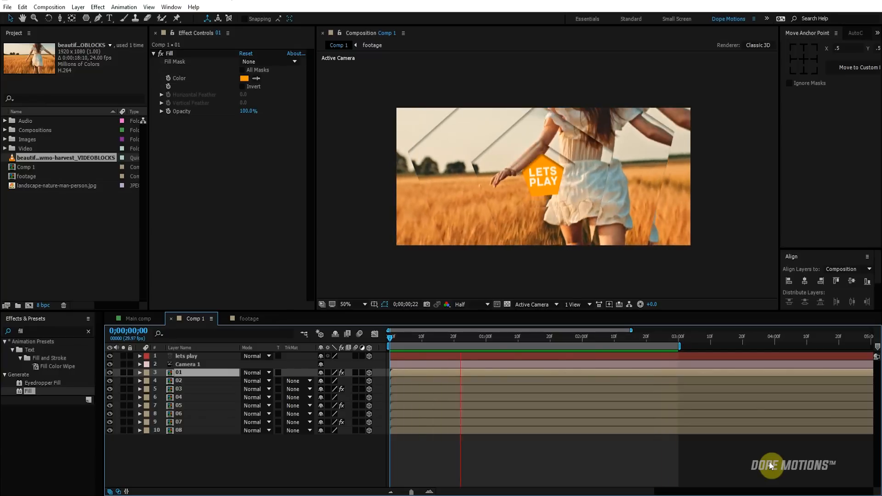
{"action": "left_click", "coordinate": [656, 336]}
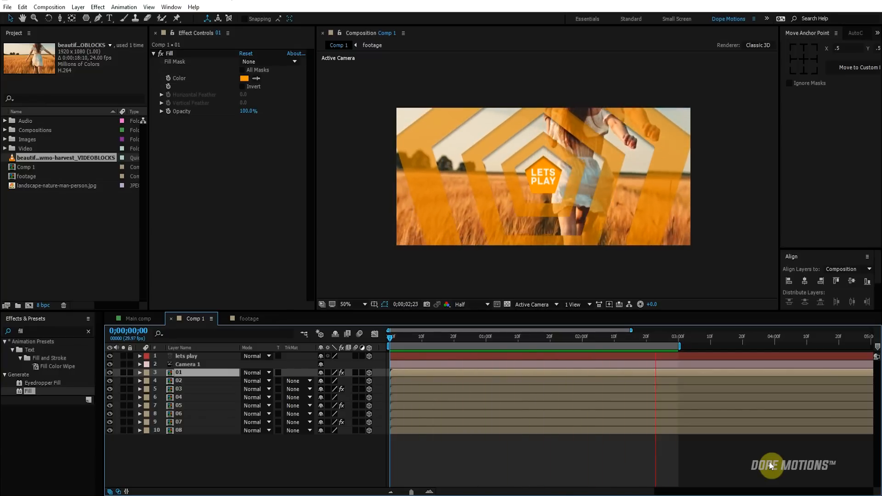